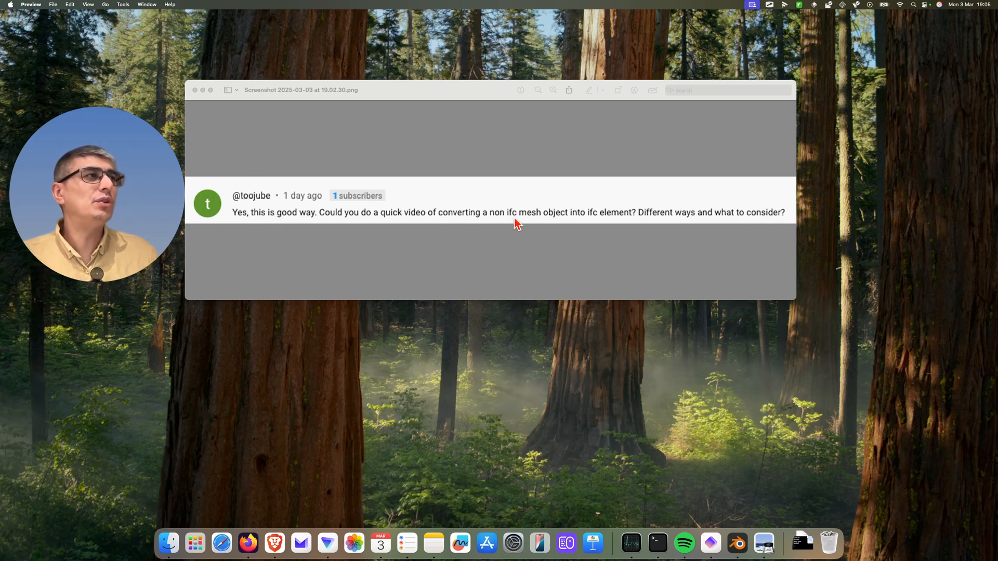
pyautogui.moveTo(593, 220)
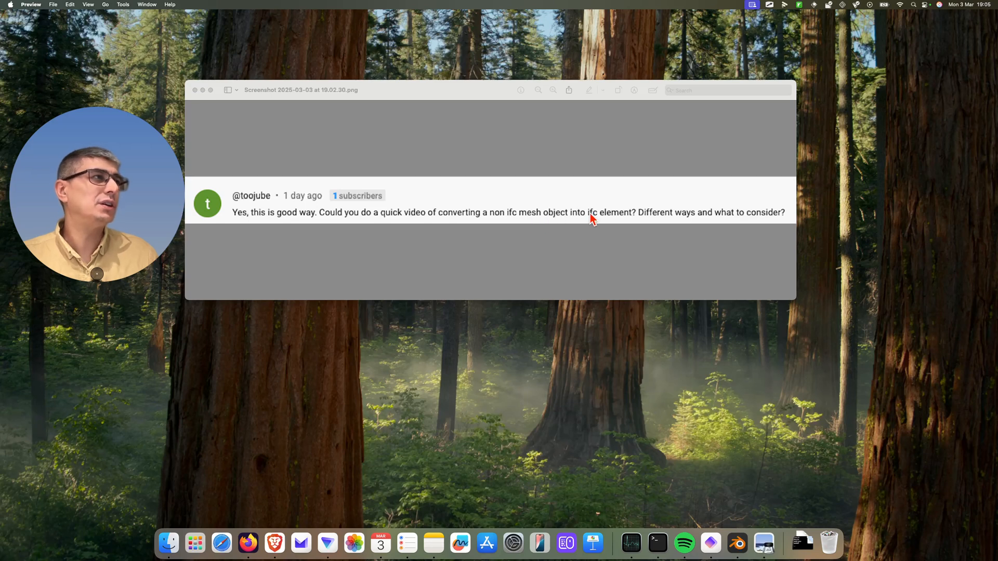
pyautogui.moveTo(662, 226)
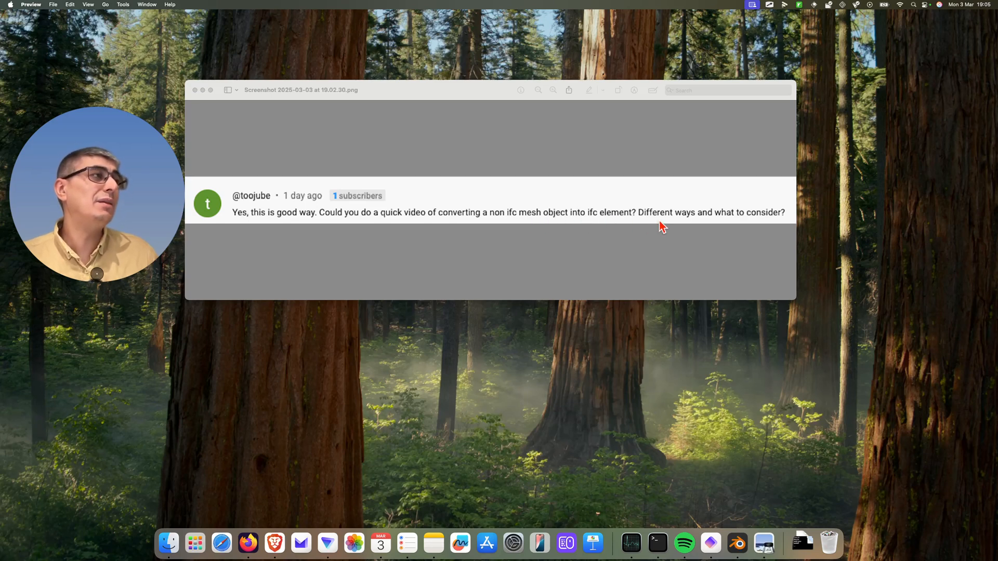
pyautogui.moveTo(216, 213)
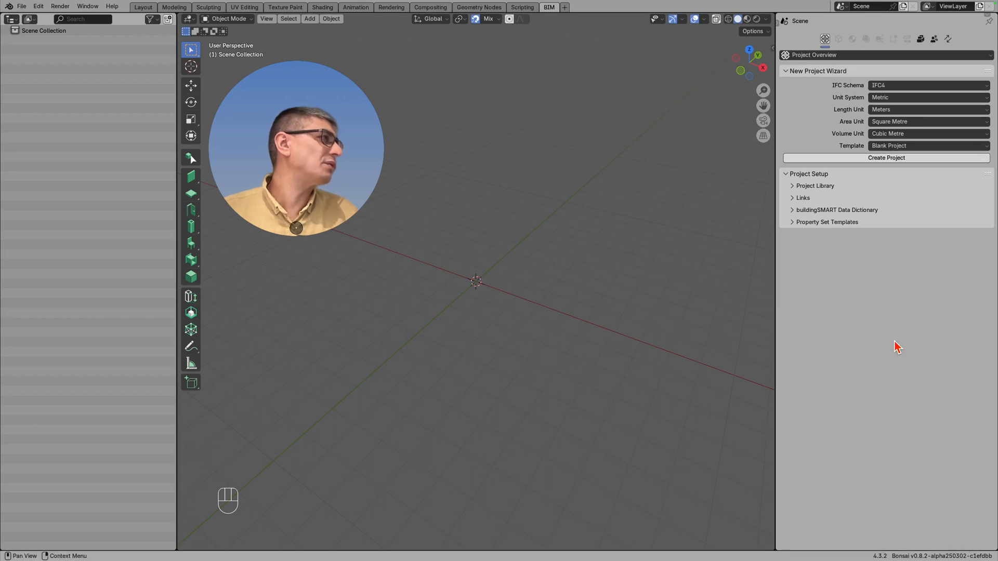
# Insert a default cube mesh from the Add > Mesh menu into the empty scene.
pyautogui.click(928, 146)
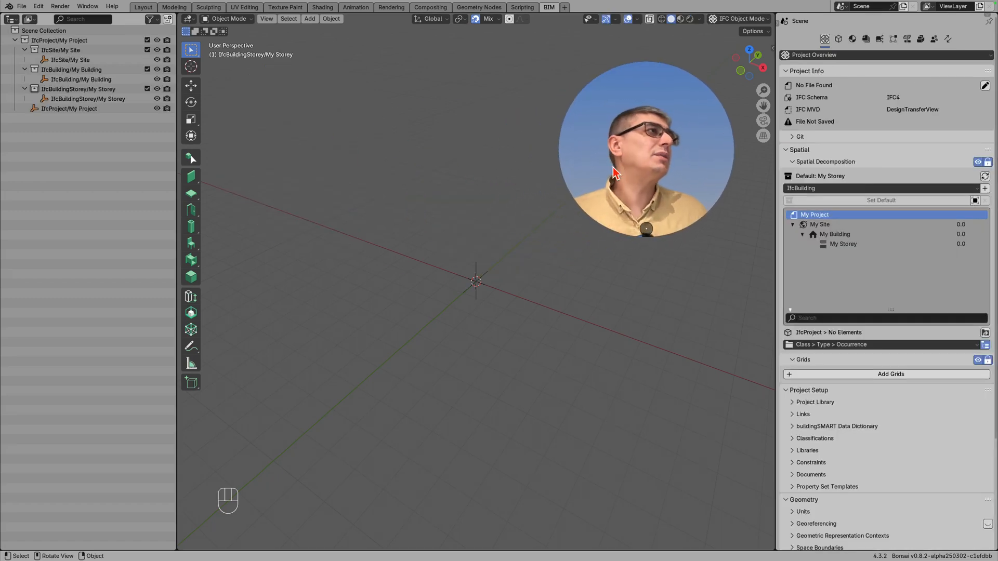
pyautogui.click(22, 6)
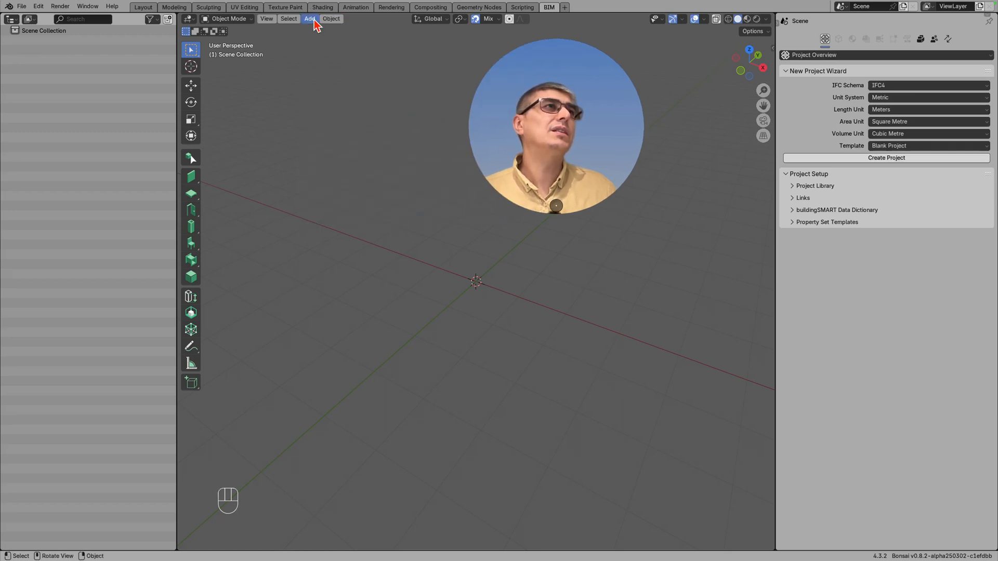
pyautogui.click(310, 19)
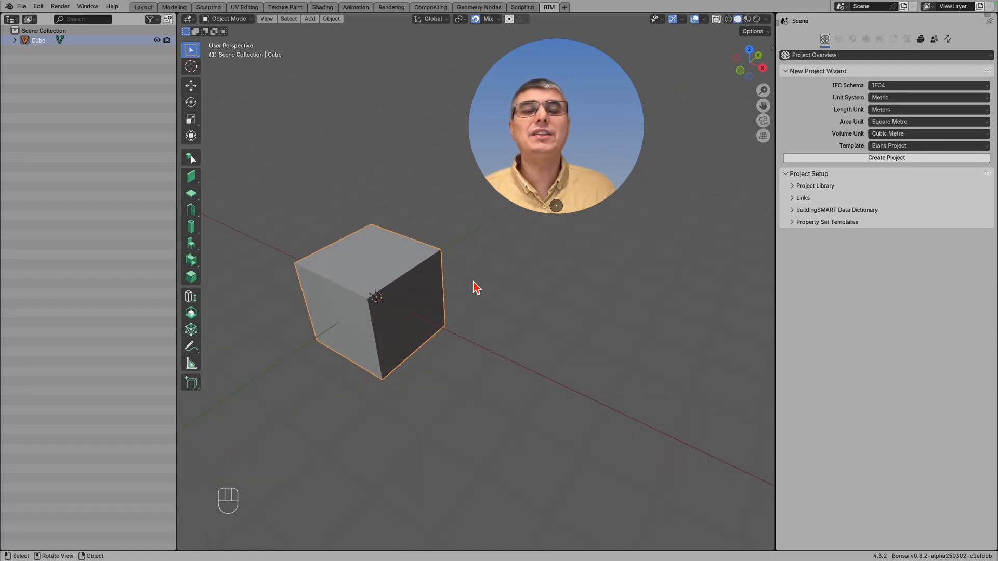
pyautogui.moveTo(468, 298)
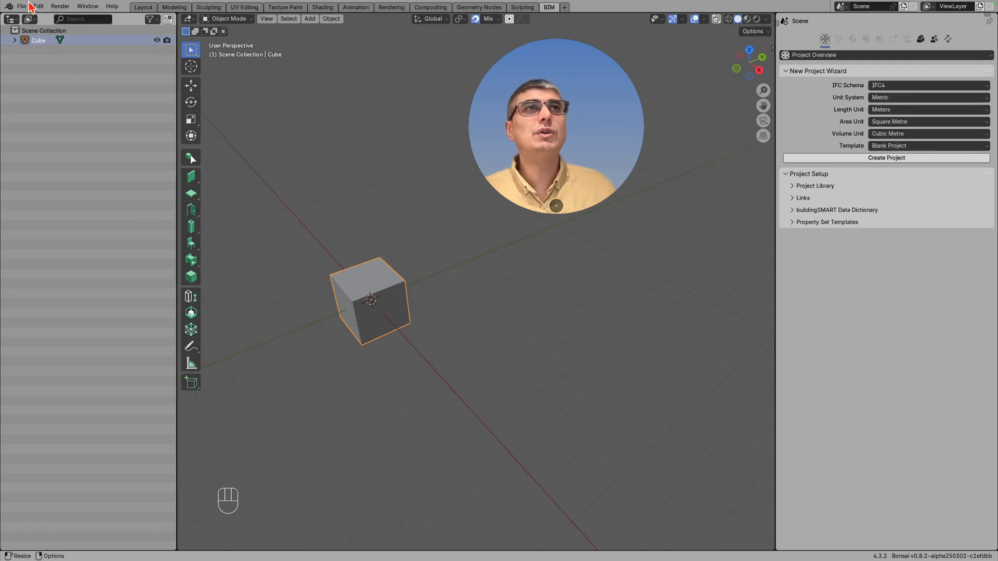
# Dismiss the File menu and duplicate the cube with Shift+D into four cubes.
pyautogui.click(22, 5)
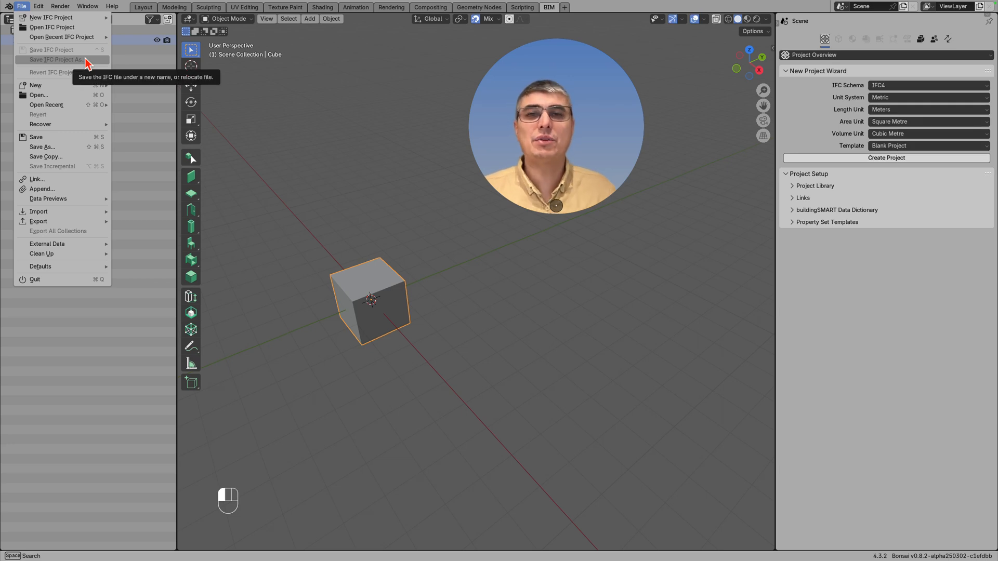
pyautogui.click(455, 394)
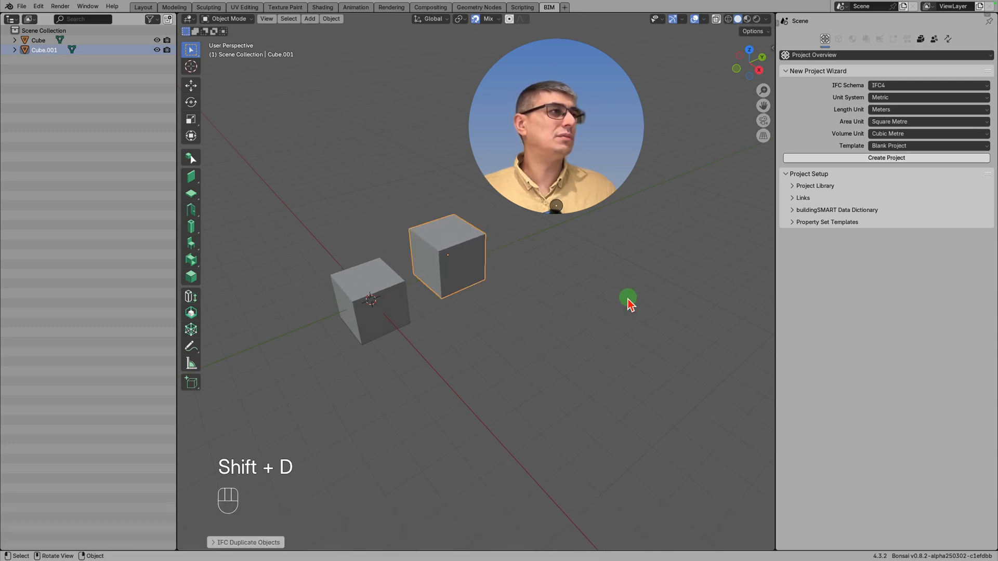
pyautogui.press('shift+d')
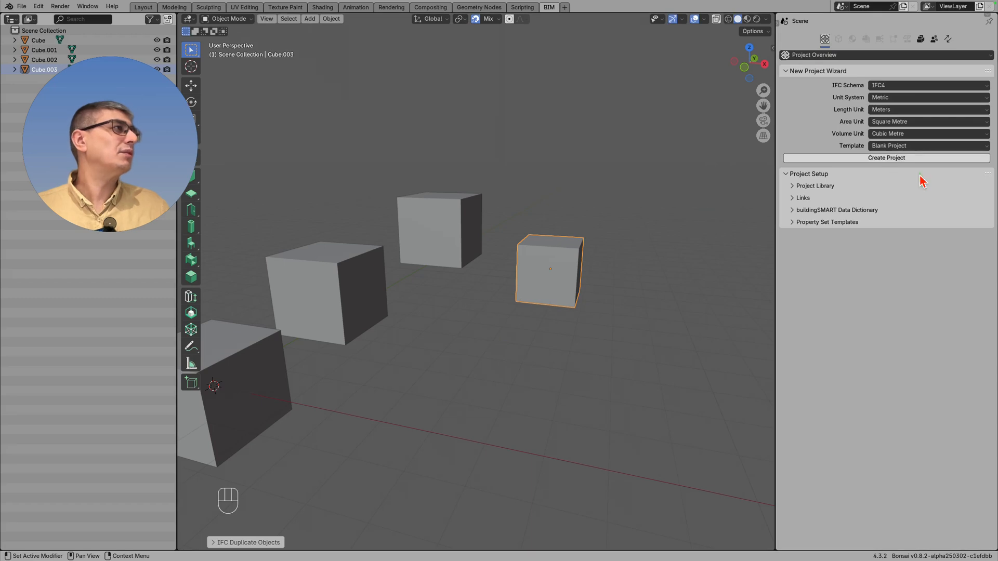
# Create a blank IFC project with site, building and storey beside the cubes.
pyautogui.click(886, 158)
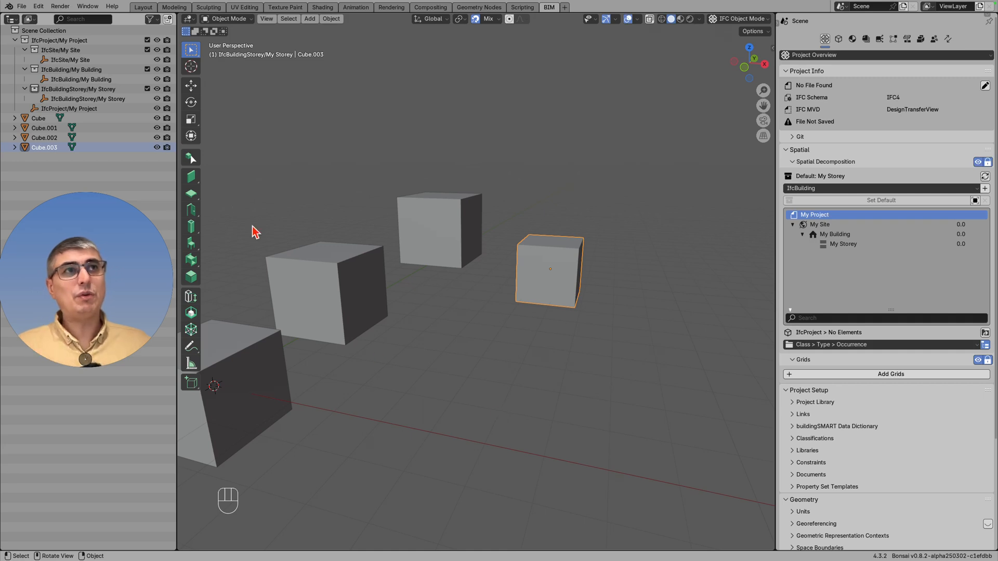
pyautogui.moveTo(439, 350)
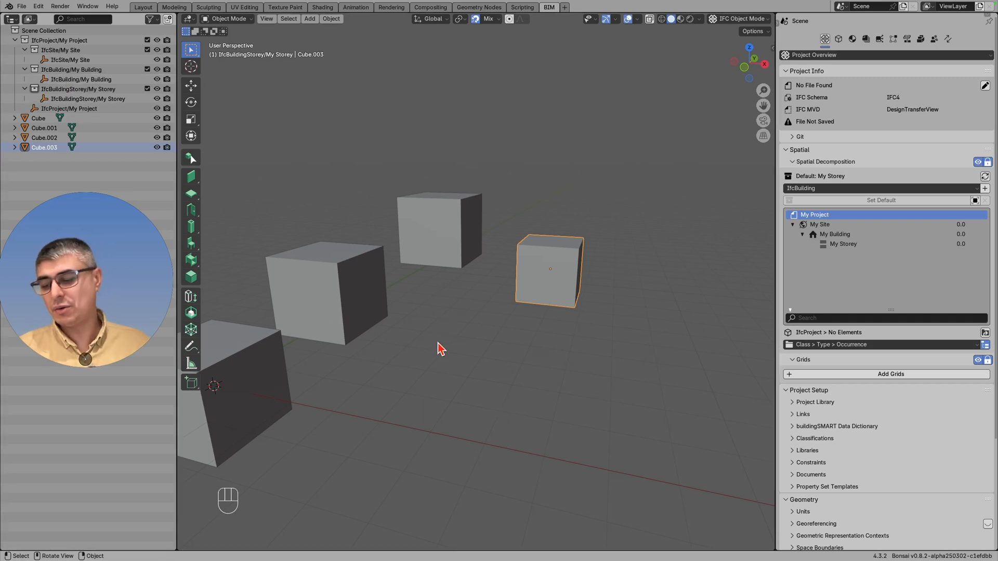
pyautogui.moveTo(441, 348); pyautogui.dragTo(425, 347)
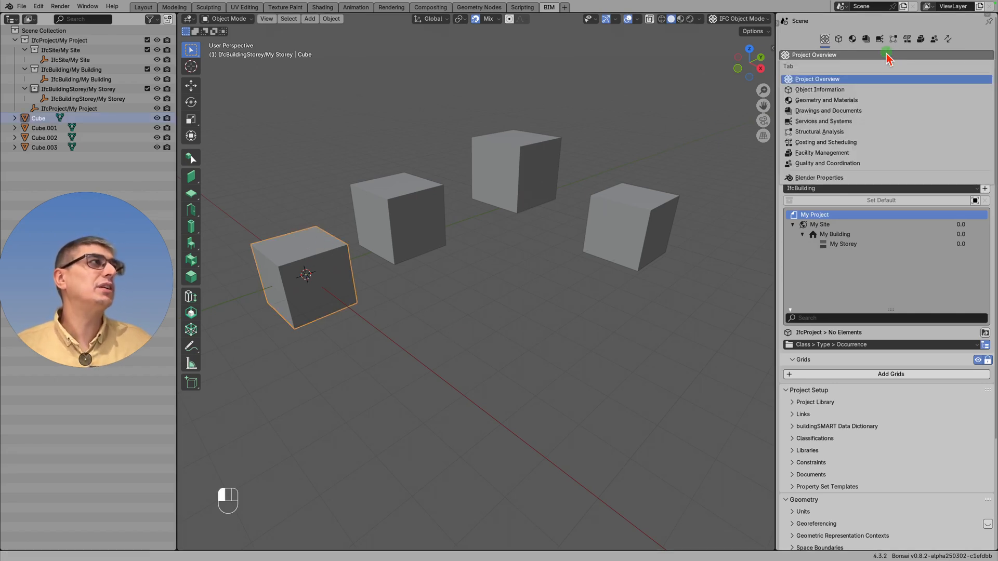
# Switch the Bonsai panel to Object Information to reveal Assign IFC Class.
pyautogui.click(840, 38)
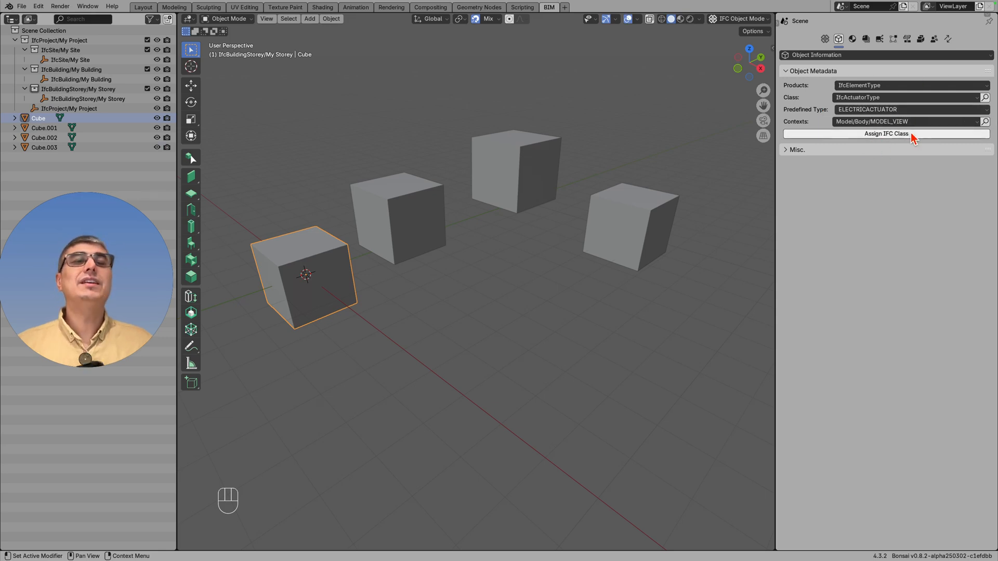
pyautogui.moveTo(909, 136)
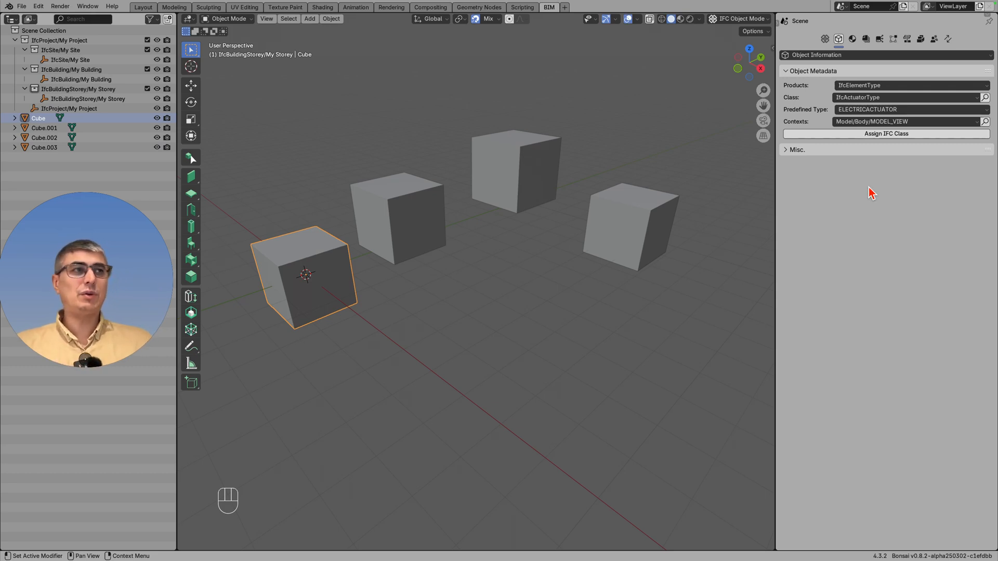
pyautogui.moveTo(860, 183)
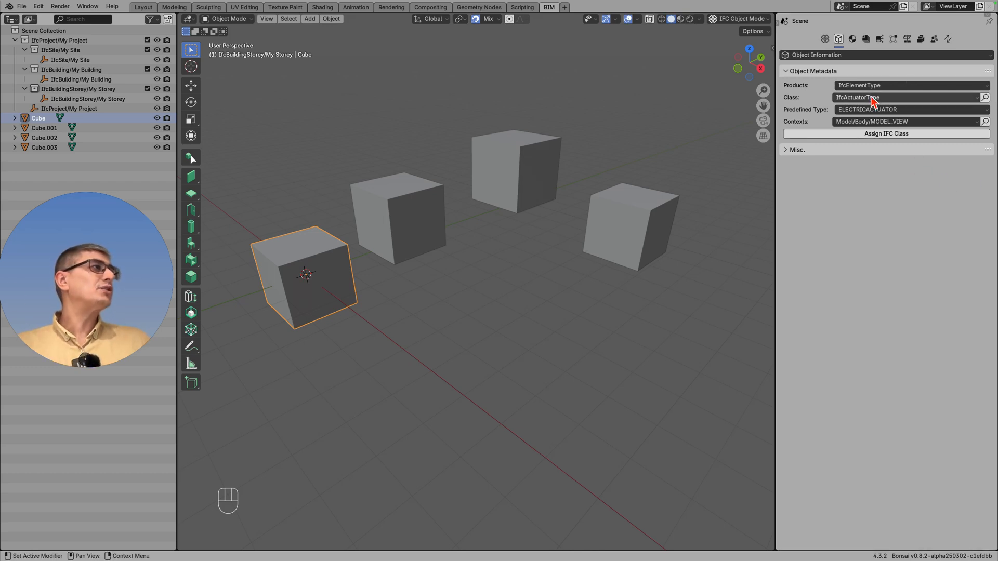
# Assign the first cube IfcElement class IfcFooting with predefined type PAD_FOOTING.
pyautogui.click(910, 86)
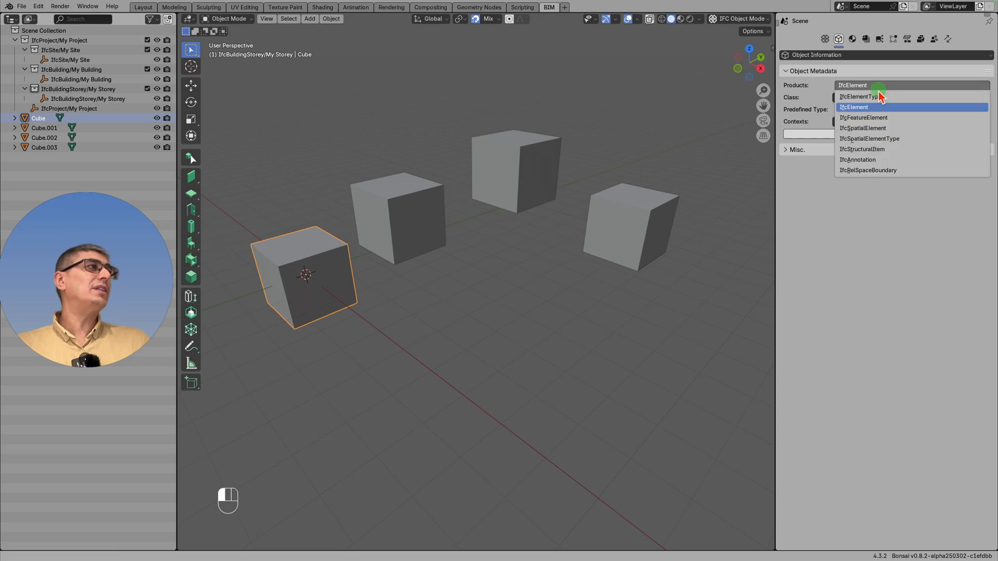
pyautogui.click(853, 107)
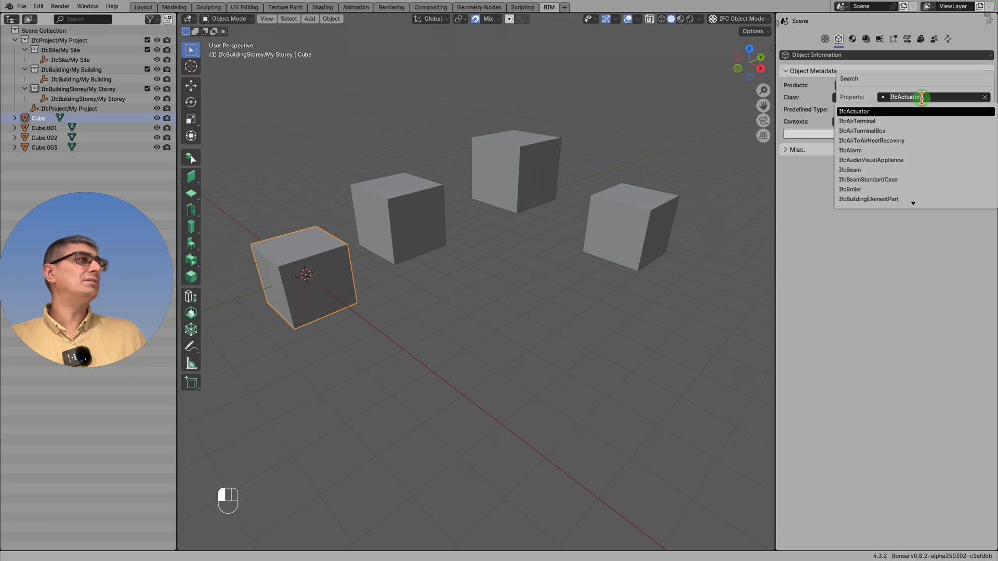
pyautogui.write('fou')
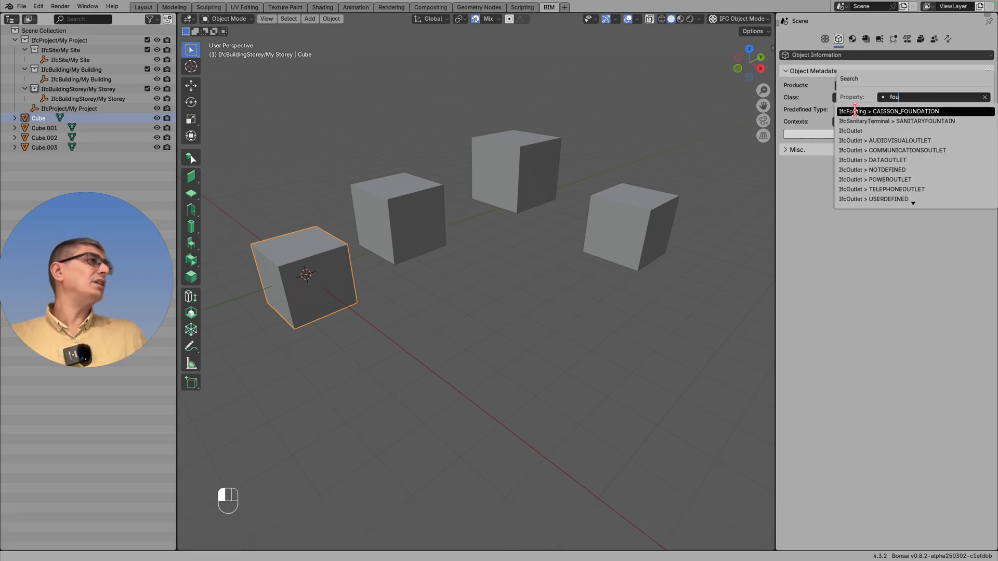
pyautogui.click(871, 112)
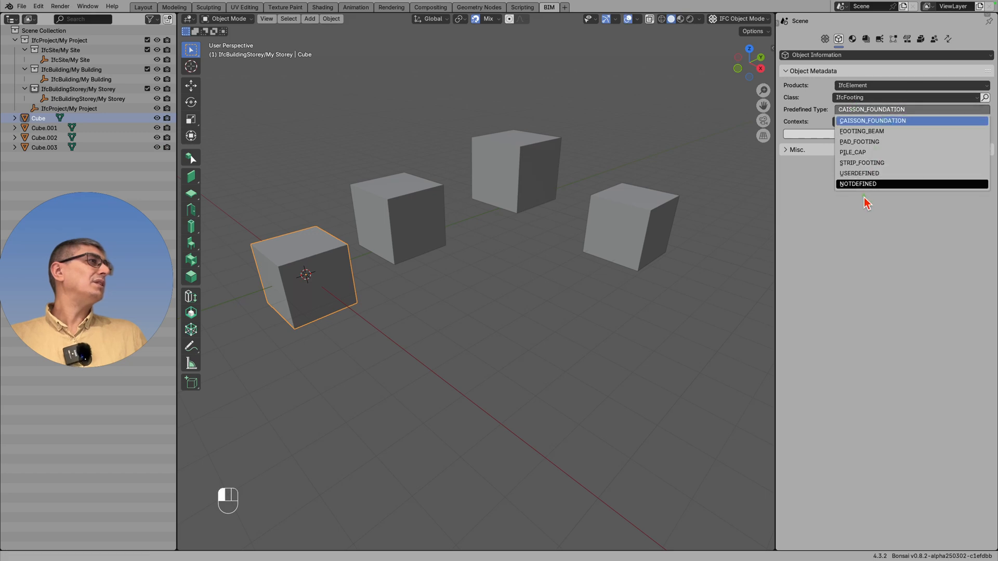
pyautogui.click(859, 141)
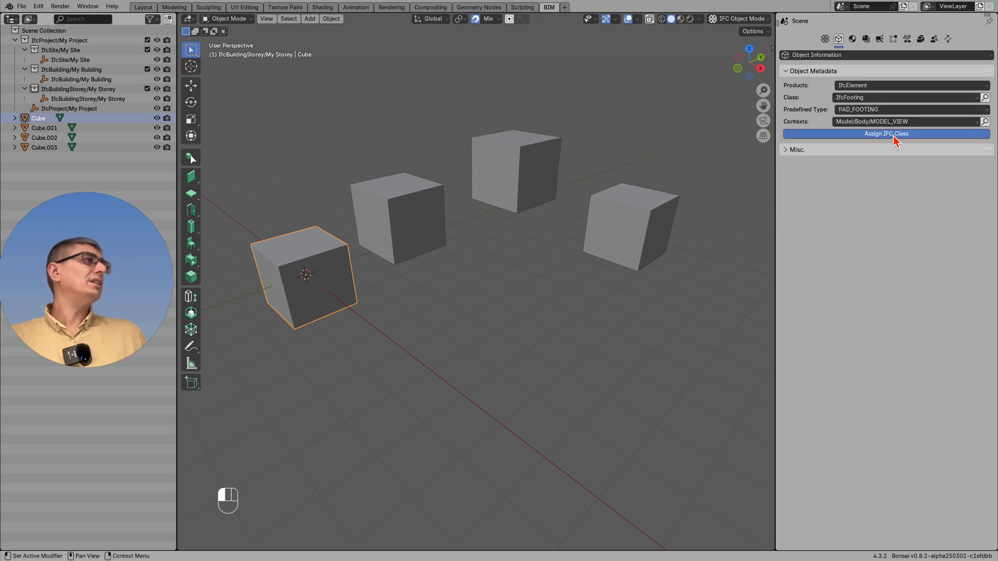
pyautogui.click(886, 133)
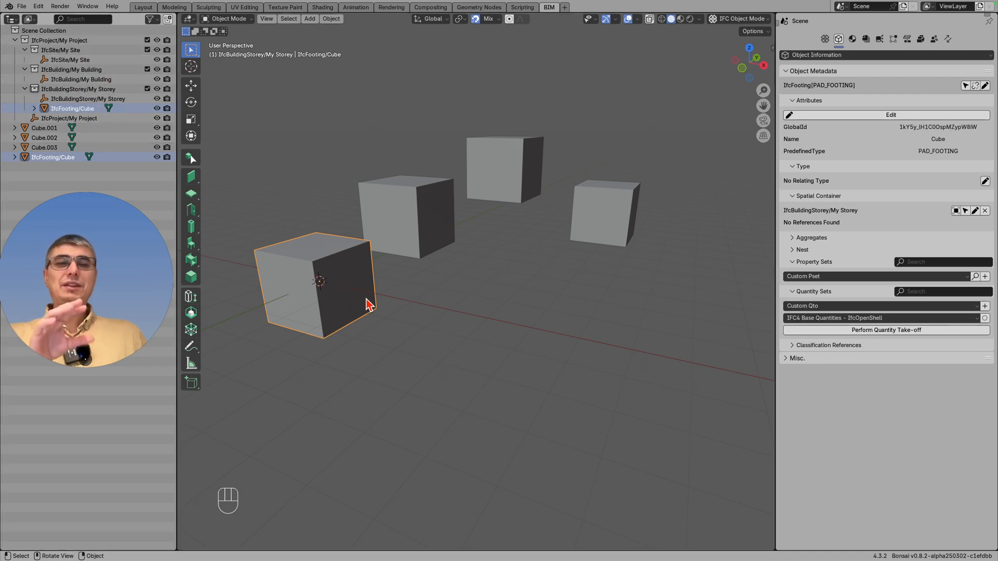
pyautogui.moveTo(564, 340)
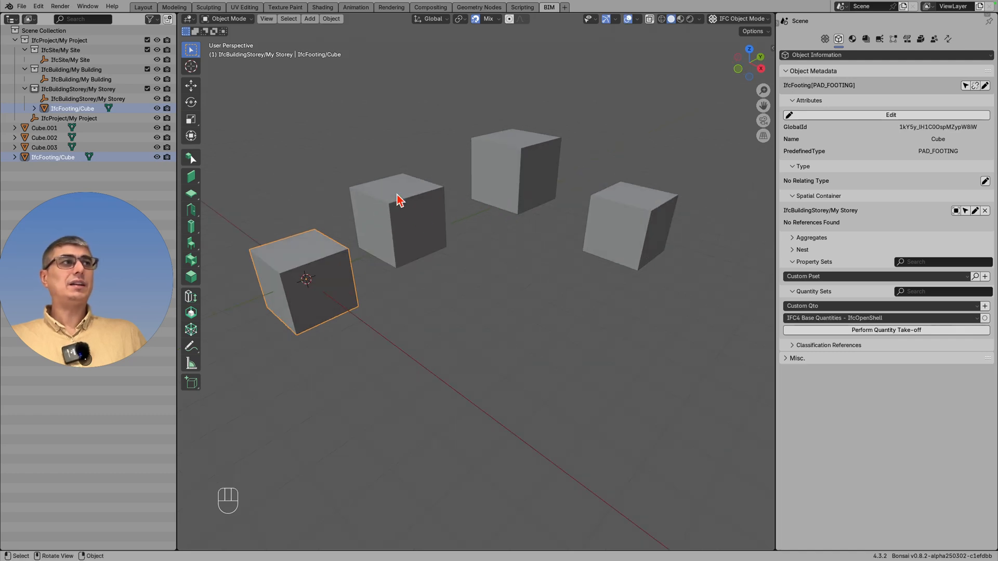
# Inspect the footing's PAD_FOOTING attributes and its My Storey spatial container.
pyautogui.click(400, 201)
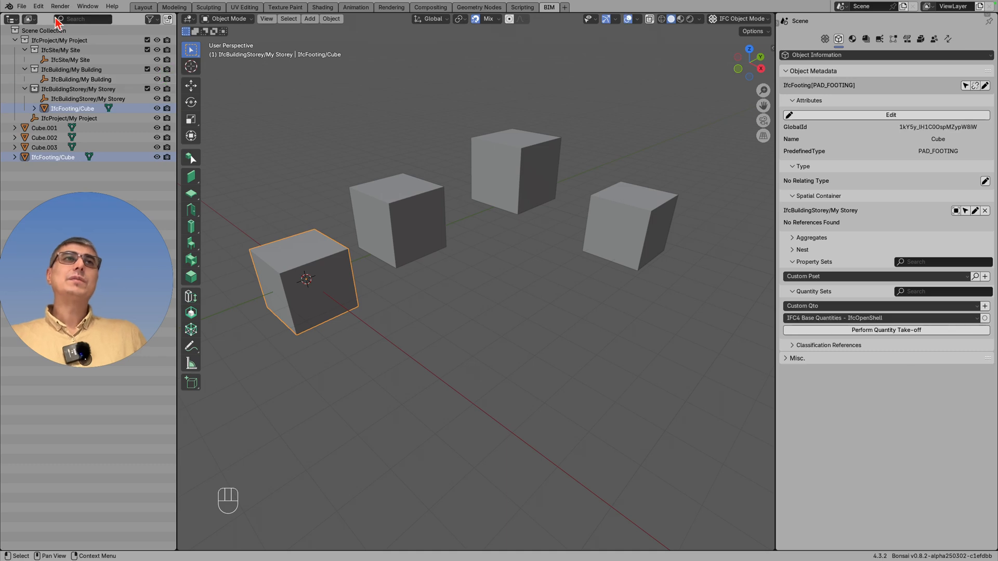
# Save the IFC project into Downloads under the file name IFCcube.ifc.
pyautogui.click(21, 5)
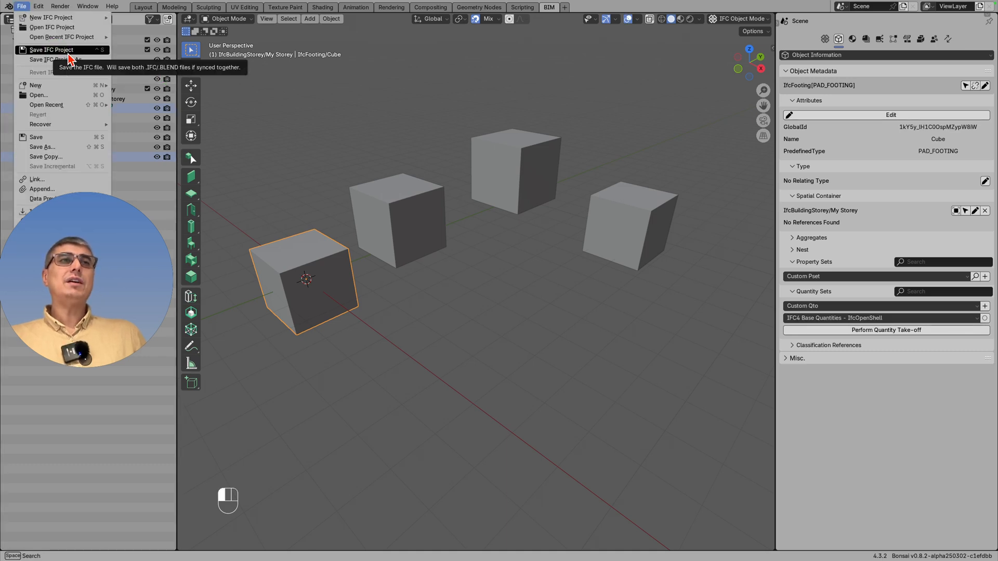
pyautogui.click(52, 60)
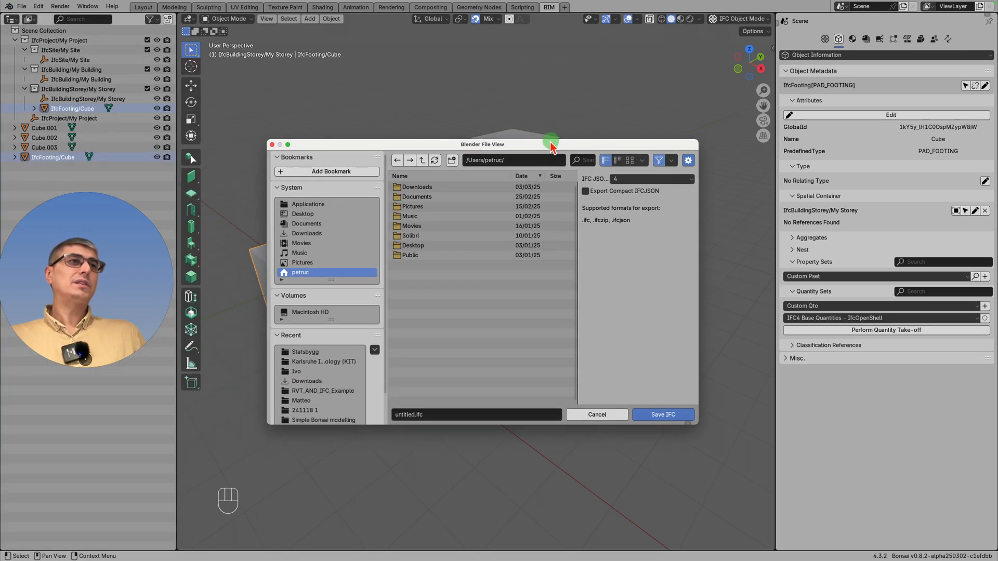
pyautogui.click(416, 187)
pyautogui.write('IFC')
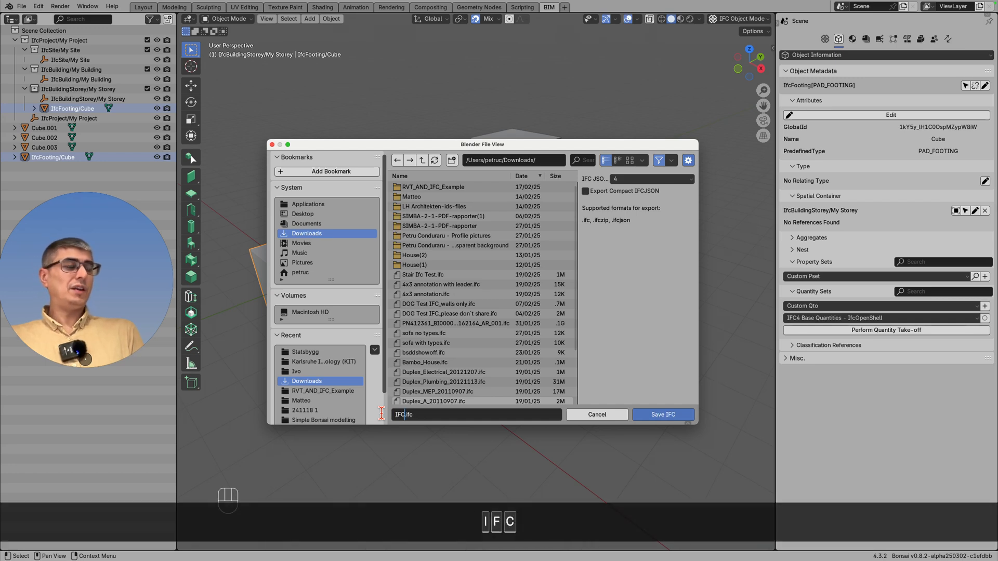
pyautogui.write('cube')
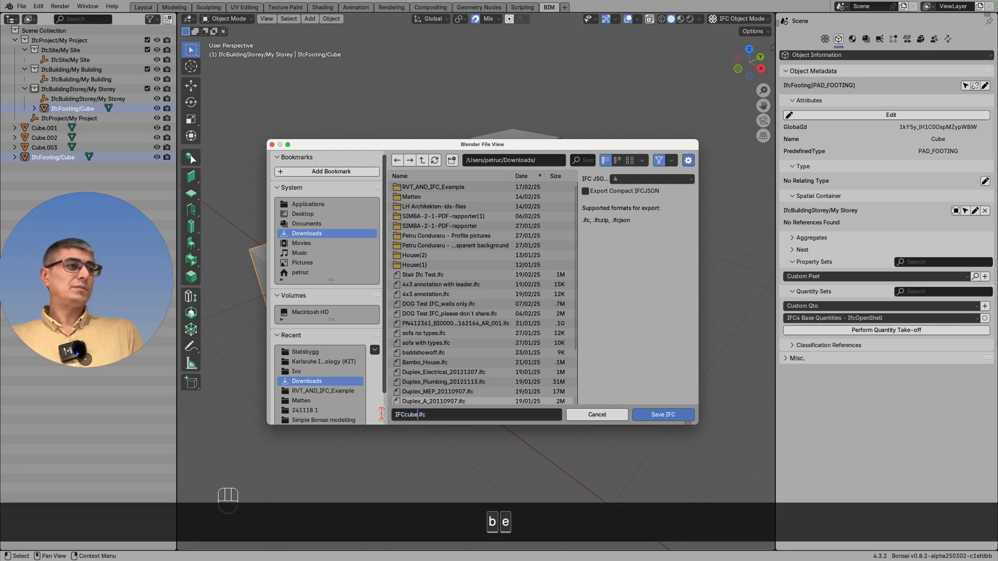
pyautogui.click(663, 415)
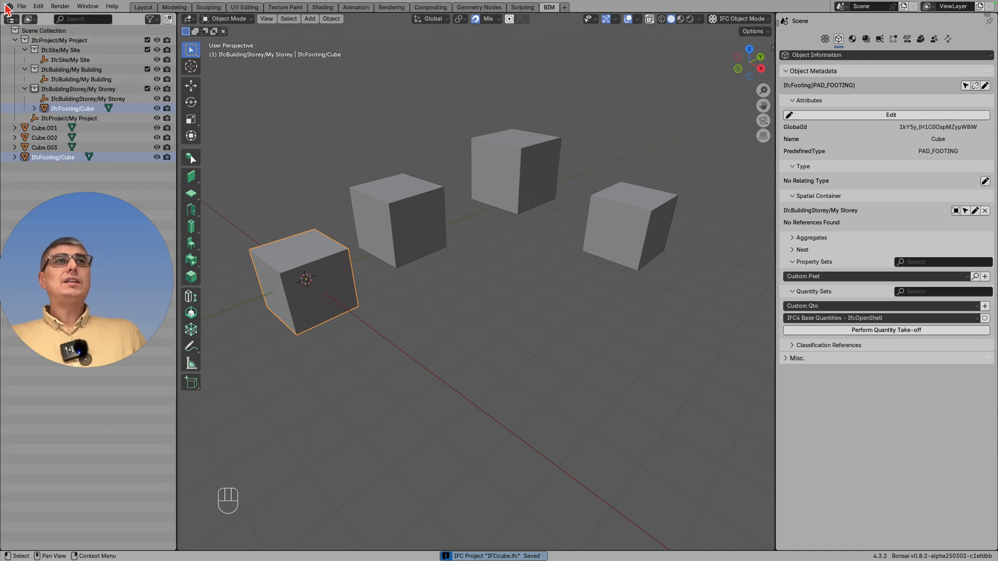
# Reopen IFCcube.ifc from the recent projects list and select the Slab tool.
pyautogui.click(10, 6)
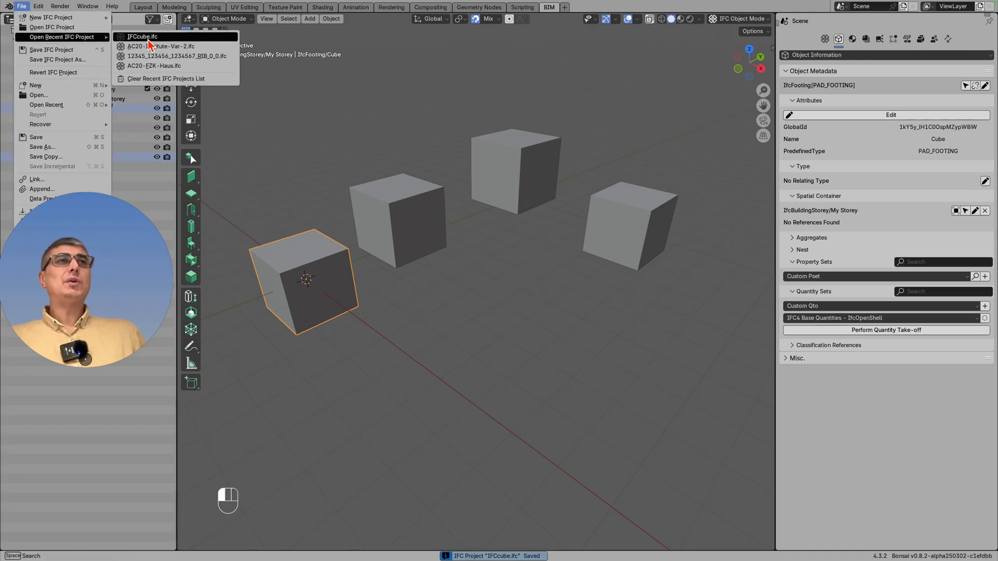
pyautogui.click(142, 36)
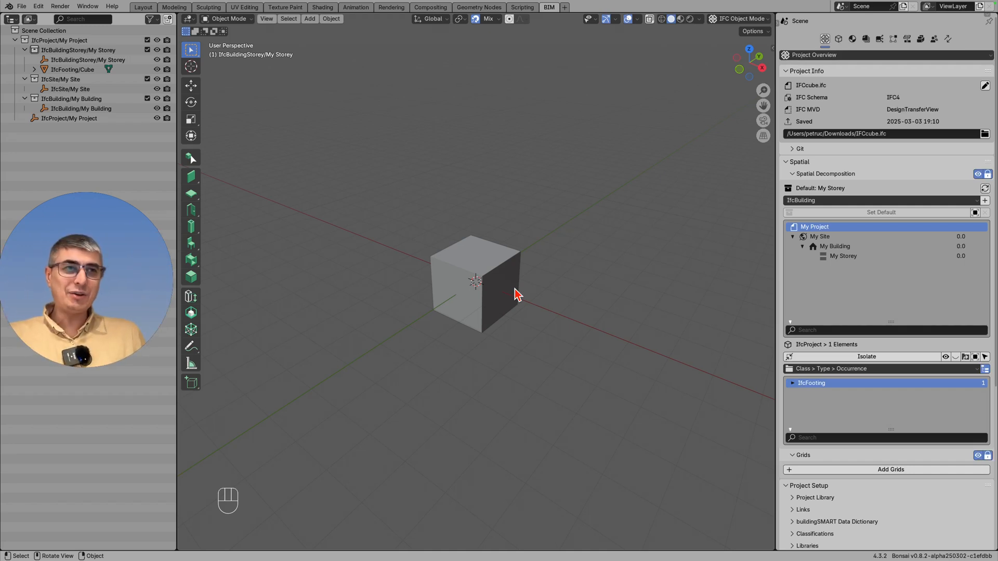
pyautogui.moveTo(200, 151)
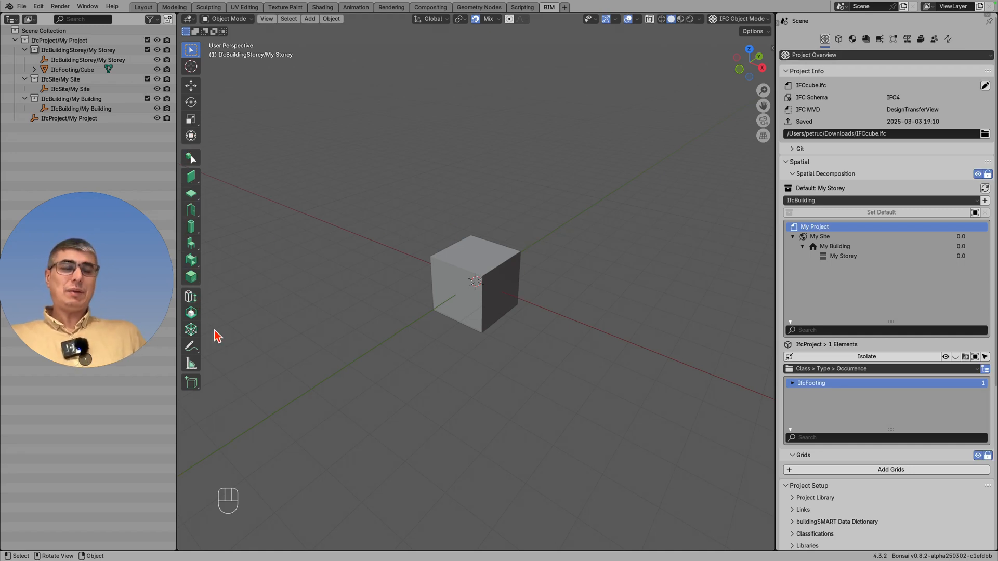
pyautogui.click(190, 193)
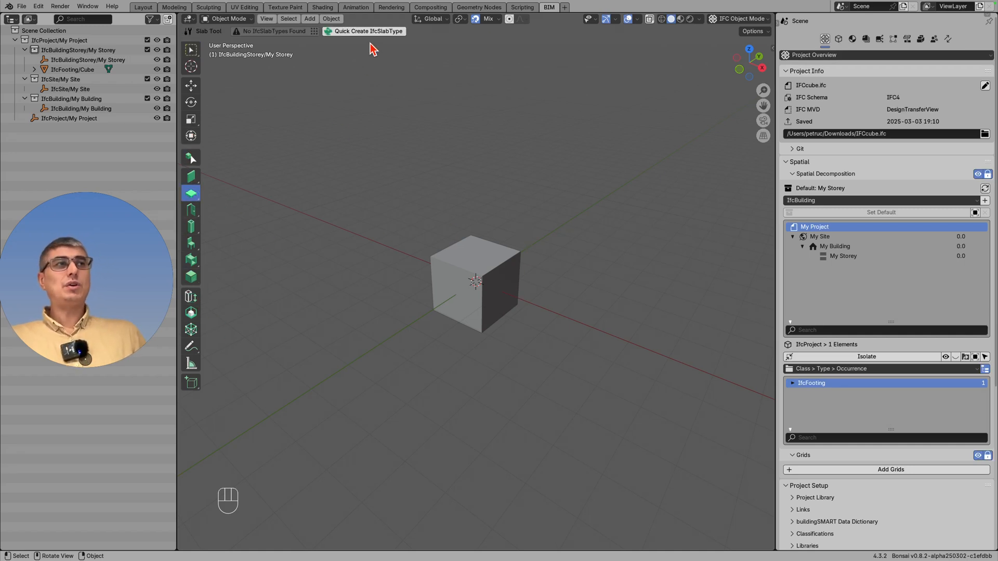
pyautogui.moveTo(379, 38)
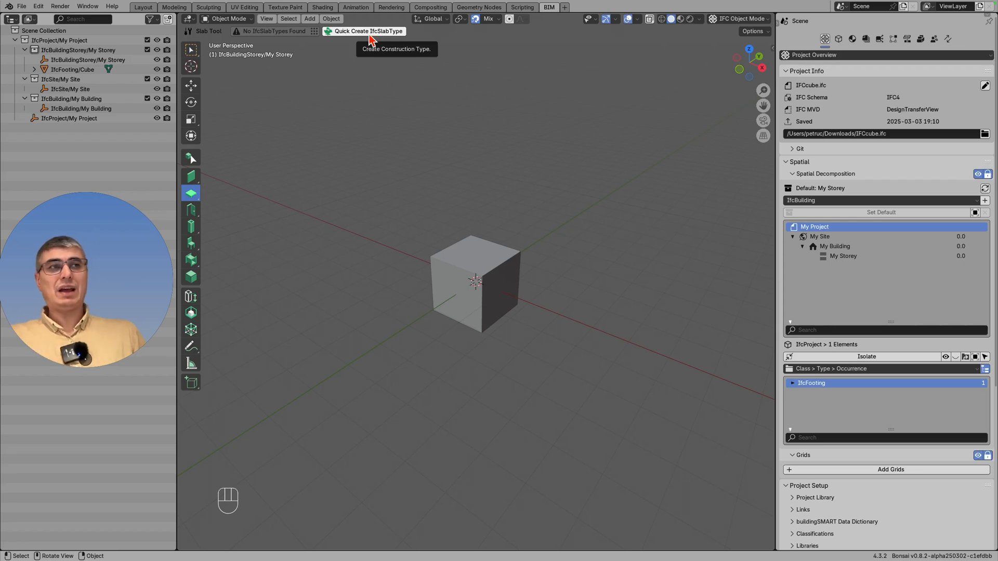
pyautogui.moveTo(364, 156)
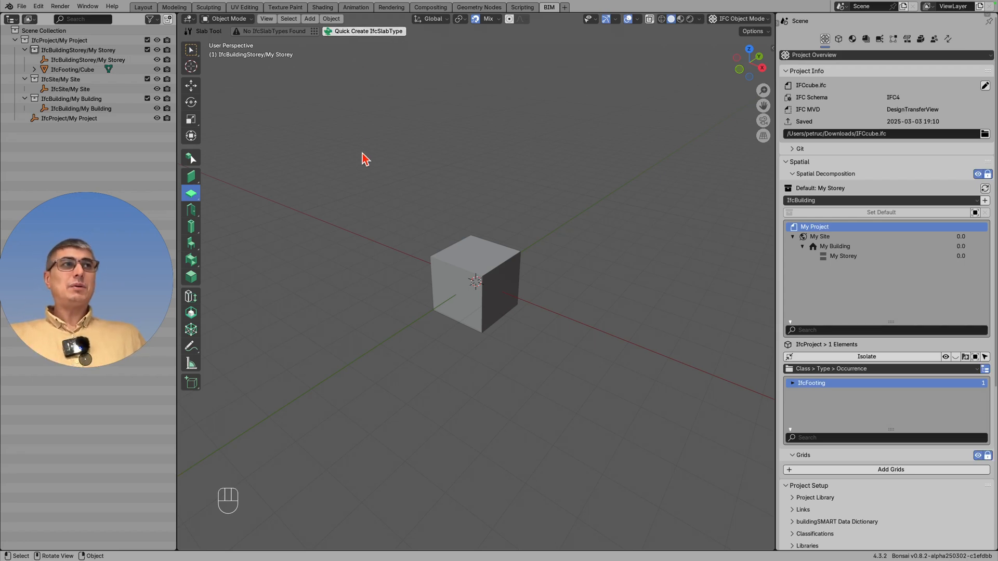
pyautogui.moveTo(274, 201)
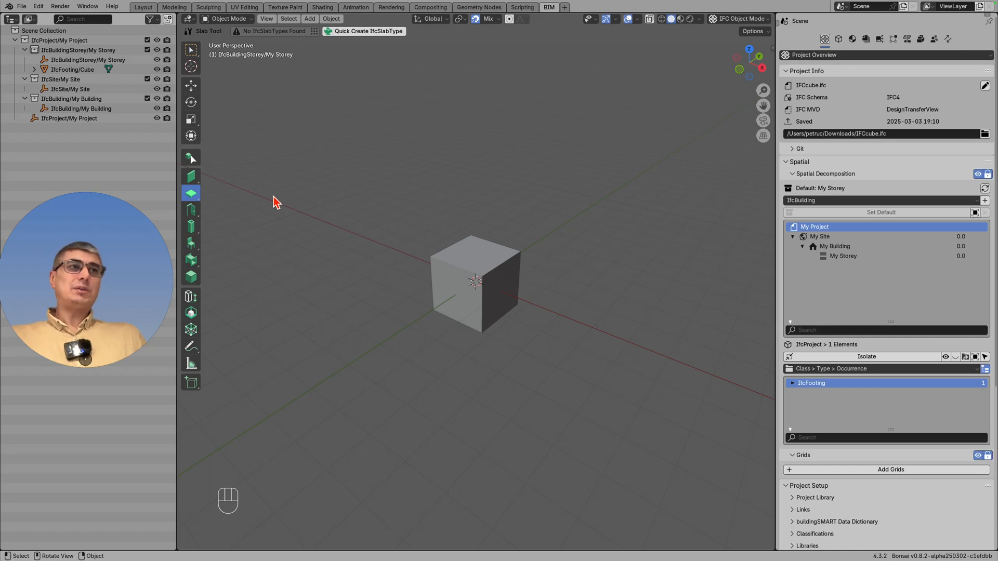
pyautogui.moveTo(243, 236)
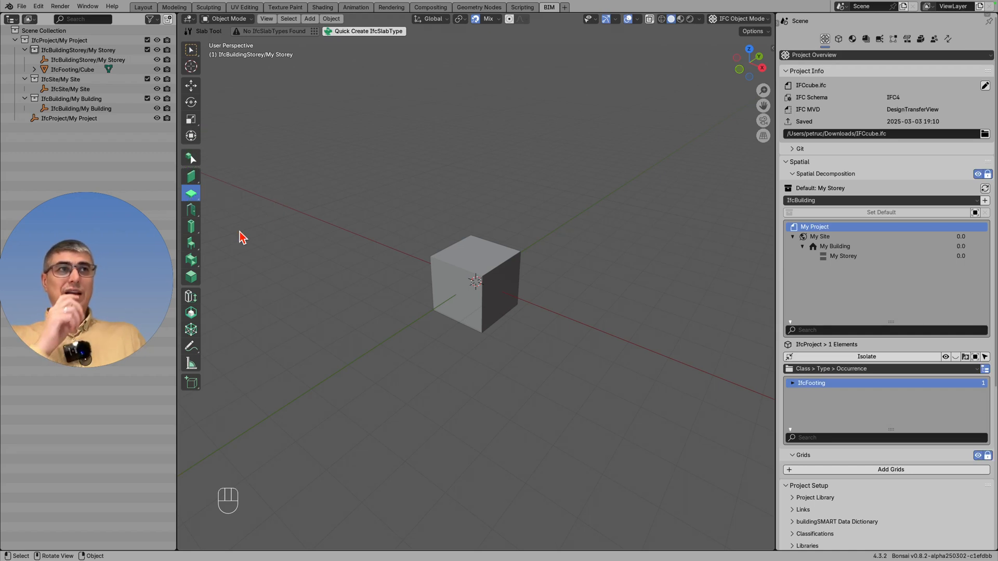
pyautogui.moveTo(307, 256)
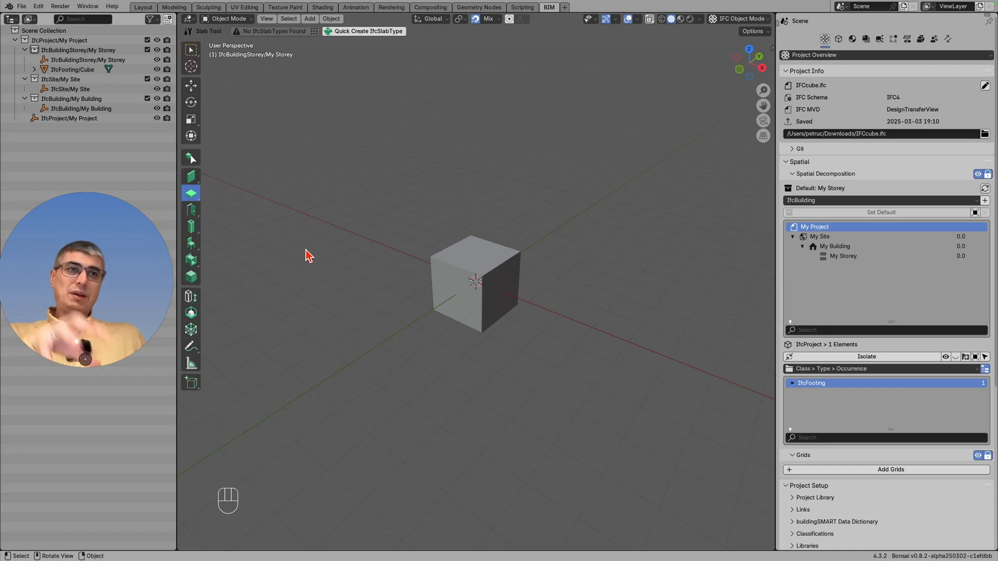
pyautogui.moveTo(280, 38)
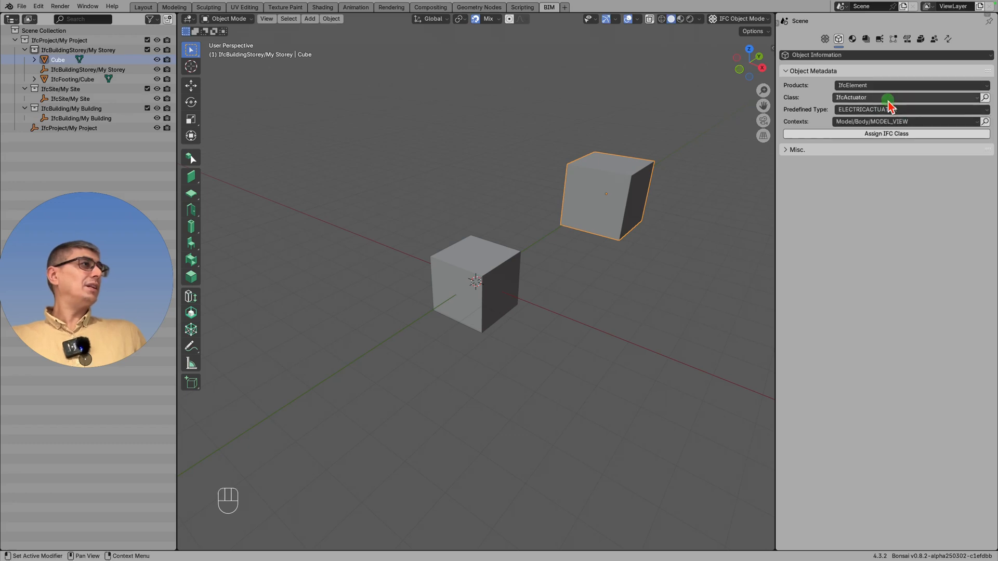
# Make the second cube an IfcWall with PARAPET predefined type and save the project.
pyautogui.click(907, 97)
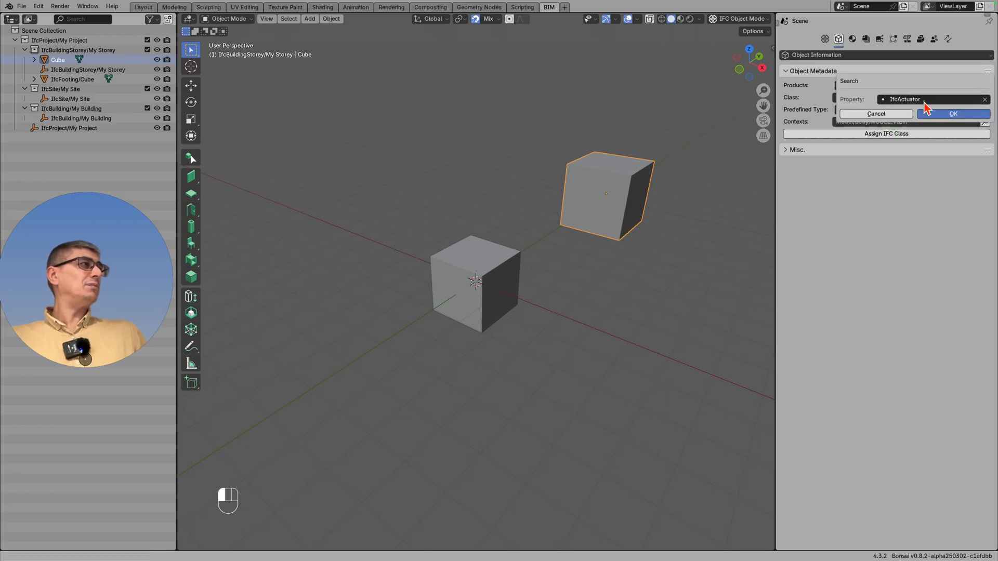
pyautogui.write('wal')
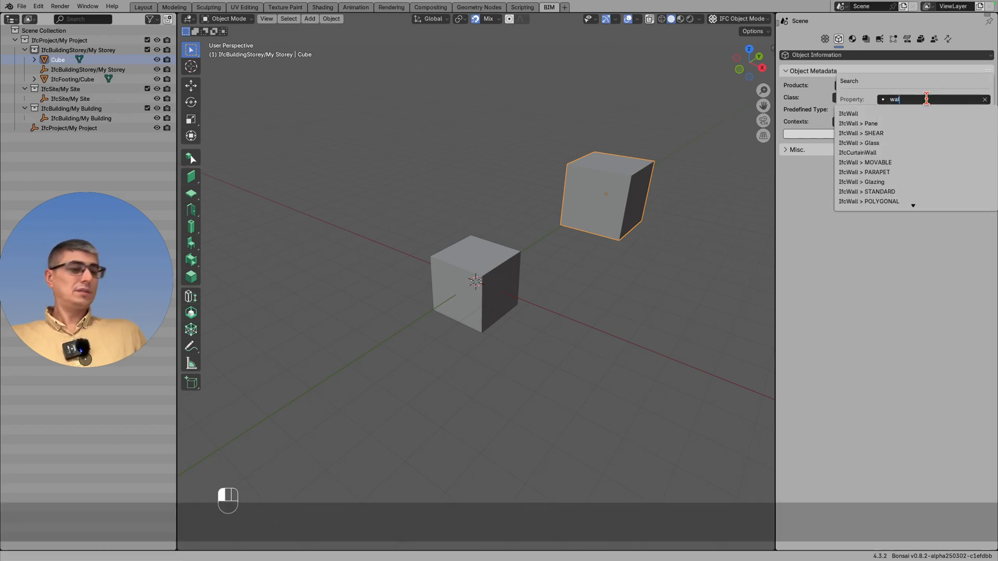
pyautogui.click(865, 162)
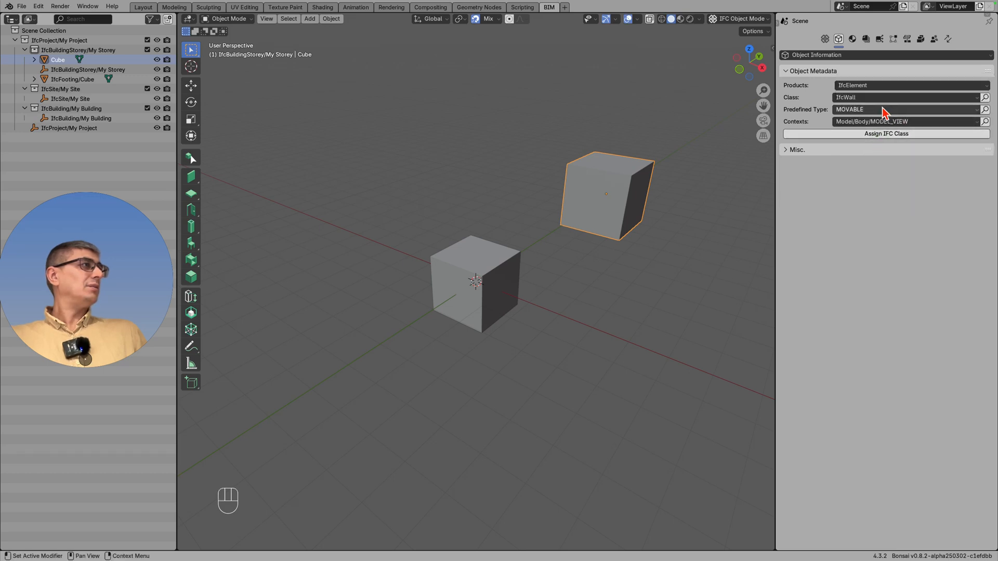
pyautogui.click(905, 109)
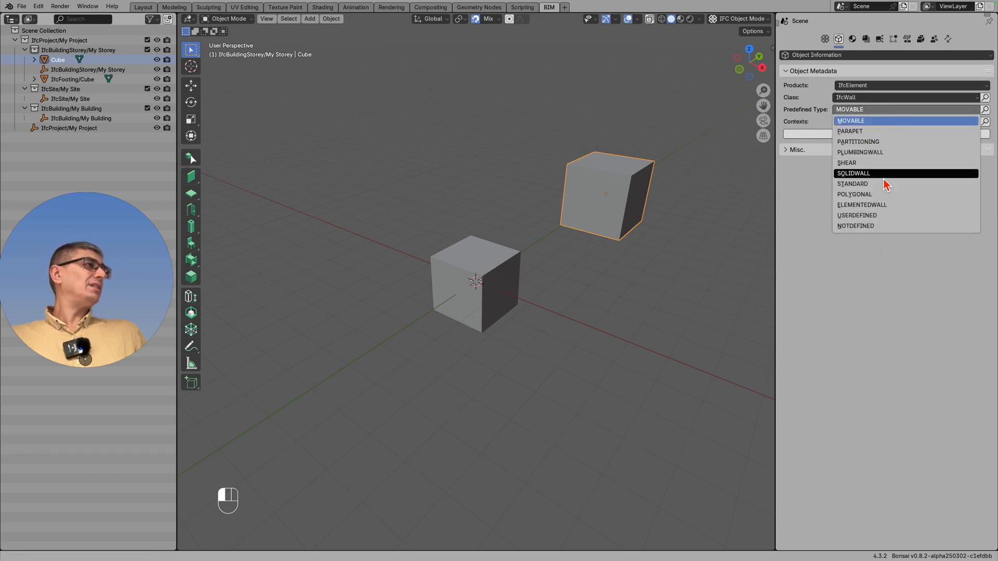
pyautogui.click(849, 131)
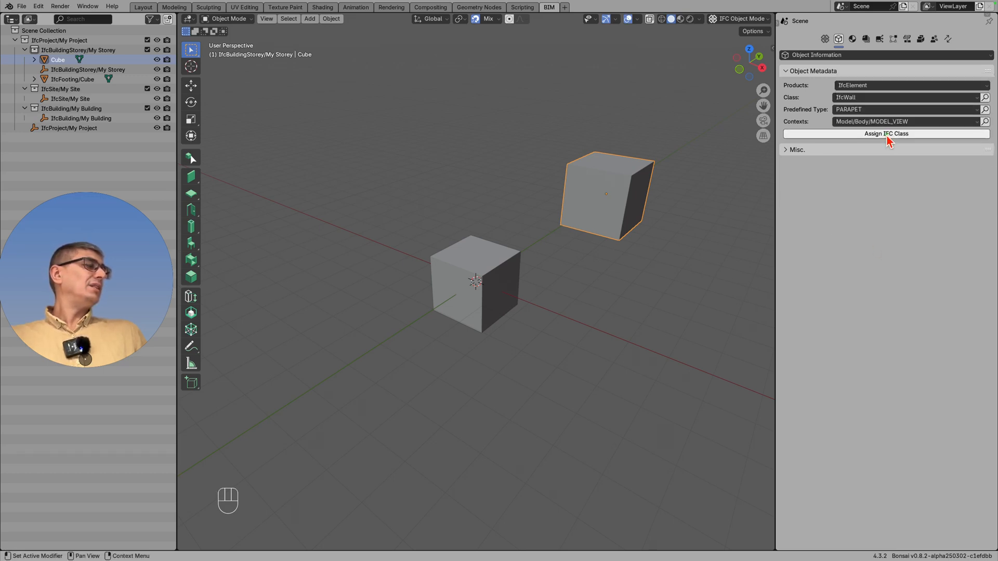
pyautogui.click(886, 134)
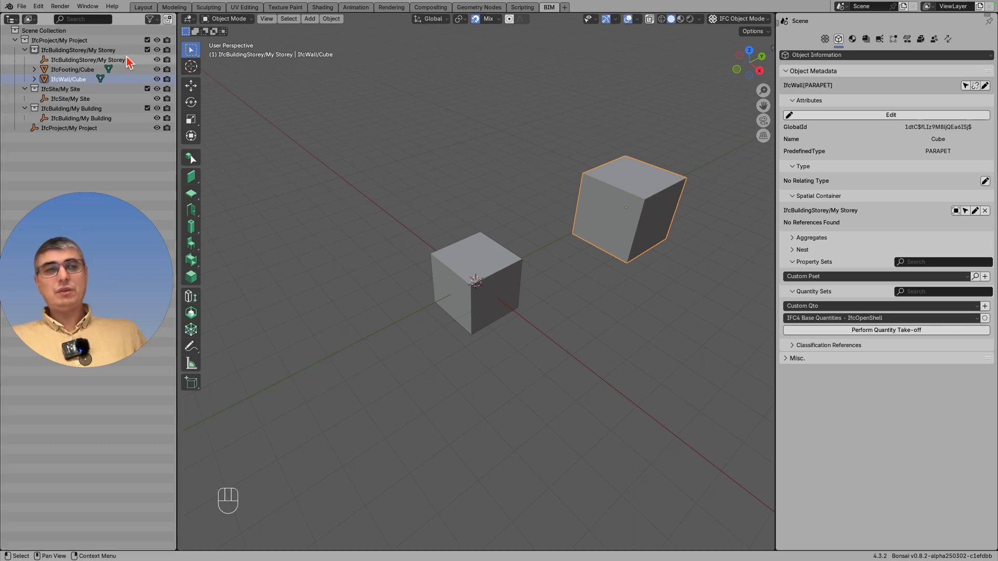
pyautogui.click(22, 7)
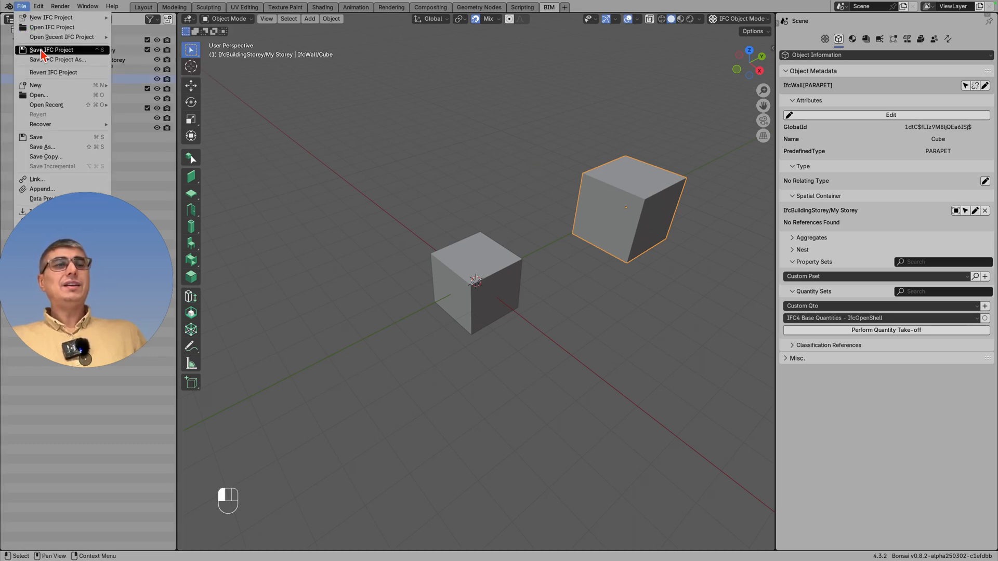
pyautogui.click(51, 50)
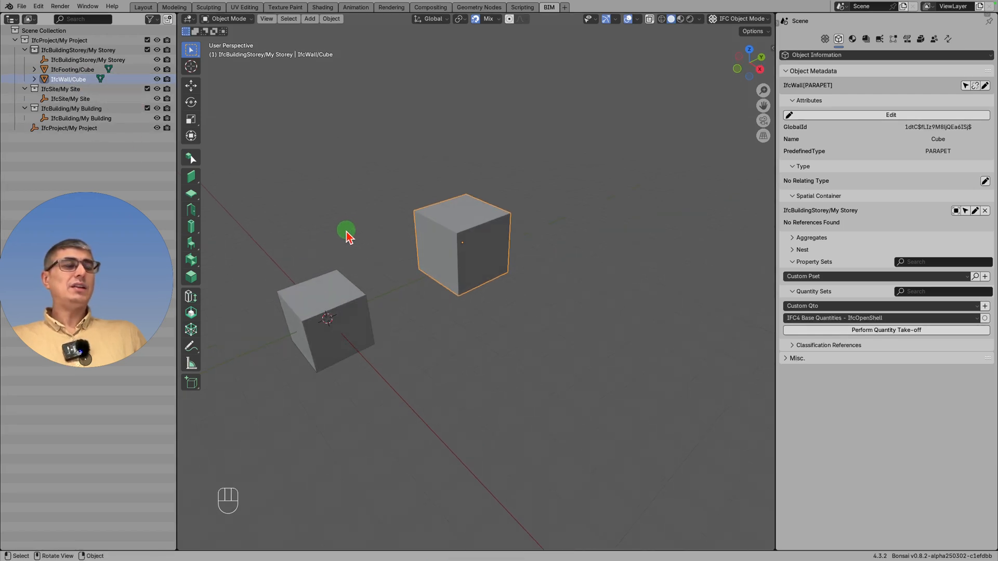
pyautogui.moveTo(346, 235); pyautogui.dragTo(444, 292)
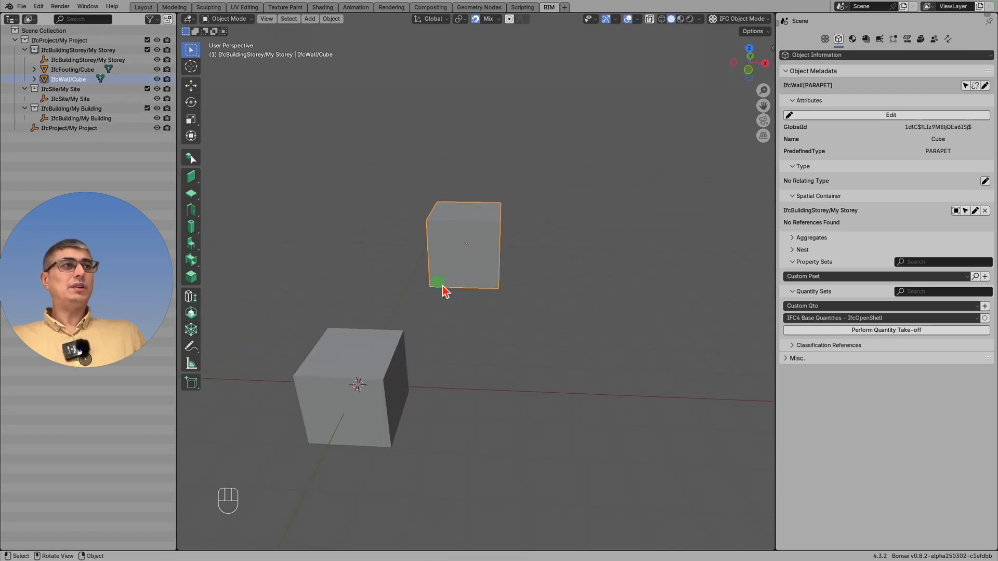
pyautogui.moveTo(443, 292); pyautogui.dragTo(442, 353)
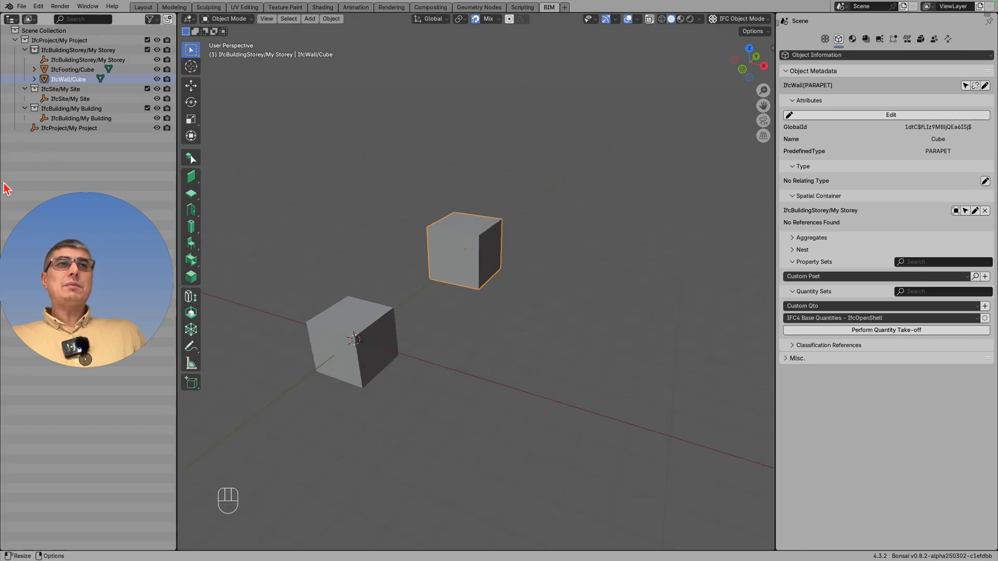
pyautogui.moveTo(15, 145)
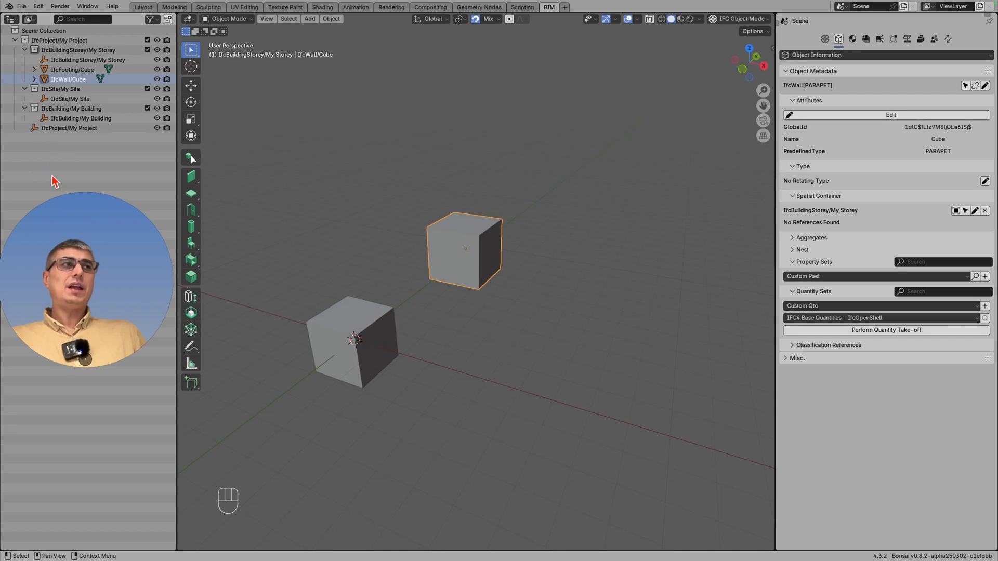
pyautogui.moveTo(466, 267)
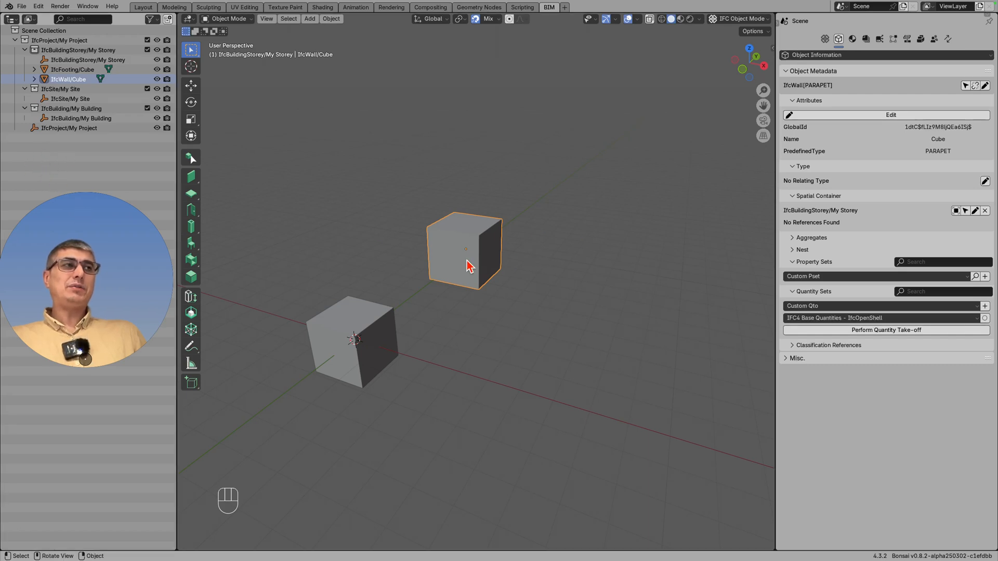
pyautogui.moveTo(486, 237)
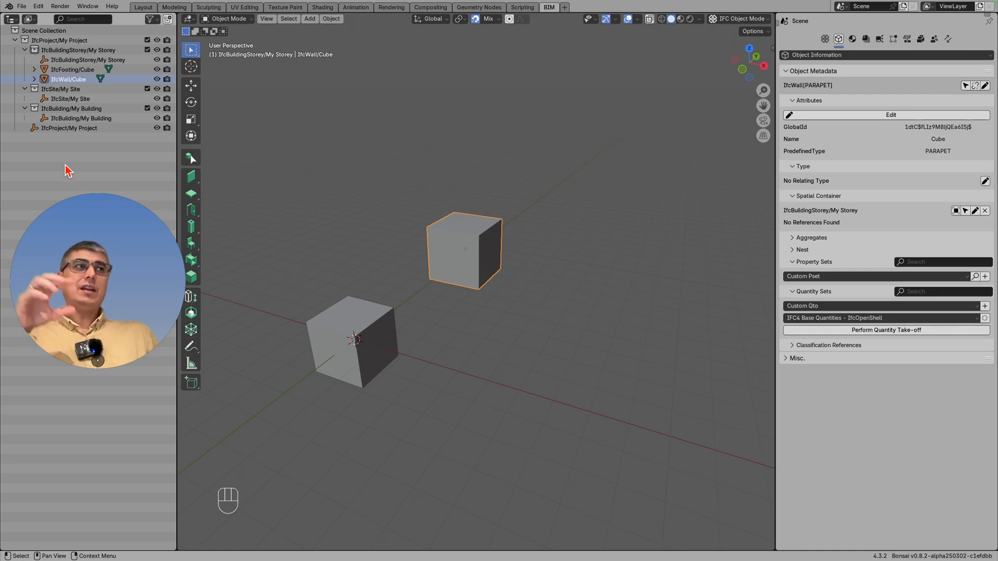
pyautogui.moveTo(50, 165)
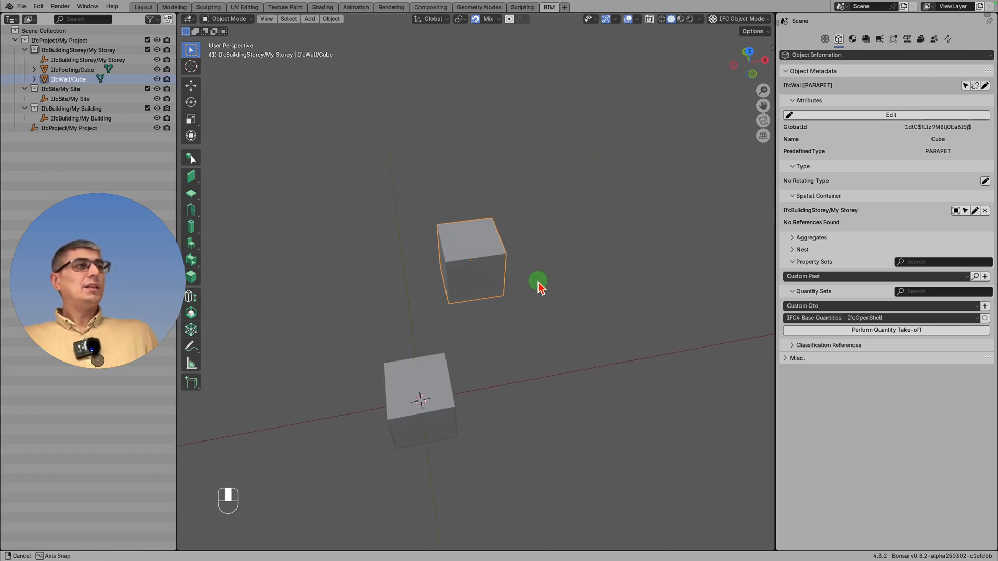
pyautogui.moveTo(538, 287); pyautogui.dragTo(601, 295)
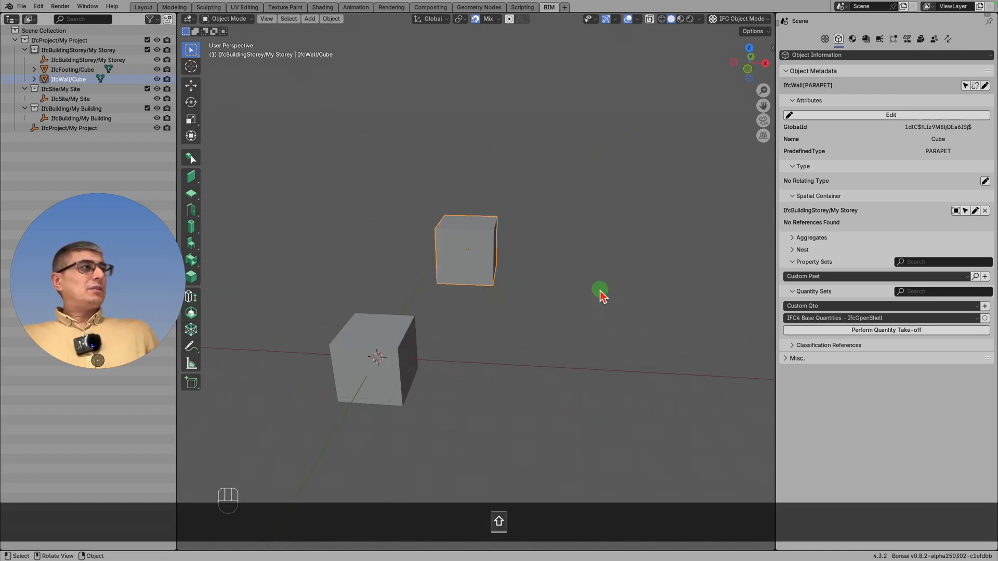
pyautogui.moveTo(599, 293); pyautogui.dragTo(503, 304)
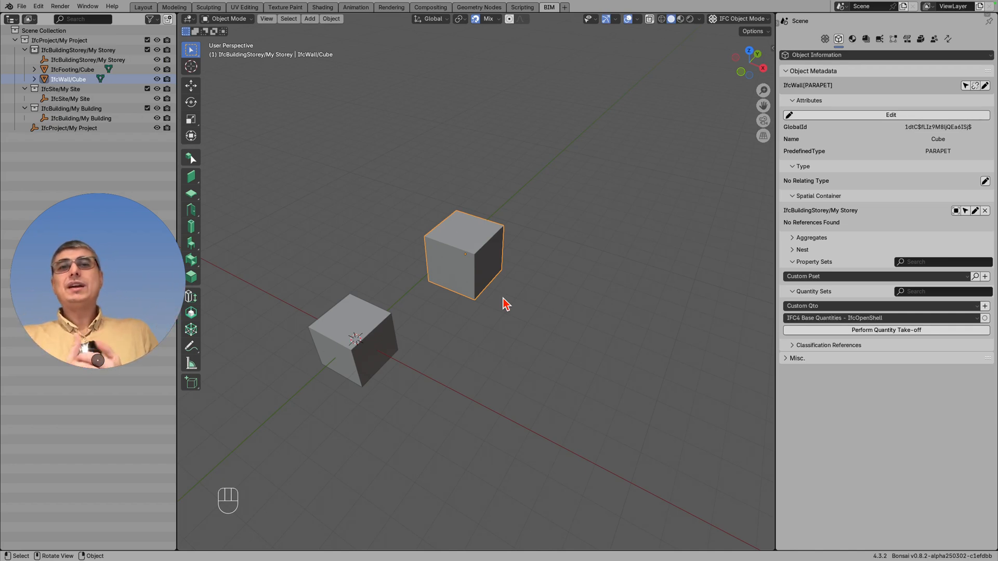
pyautogui.moveTo(383, 329)
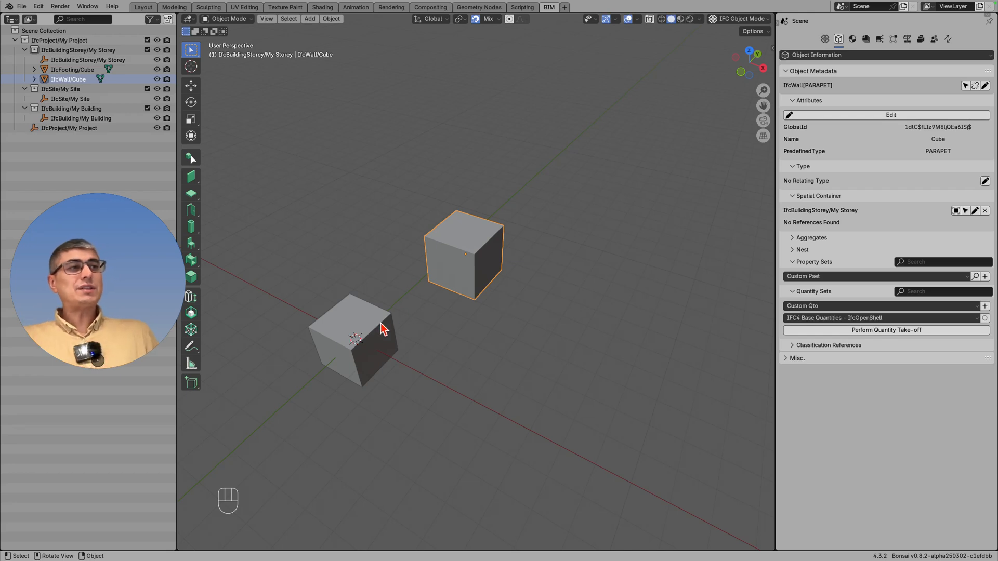
# Select the footing cube to view its PAD_FOOTING details and orbit around it.
pyautogui.click(355, 346)
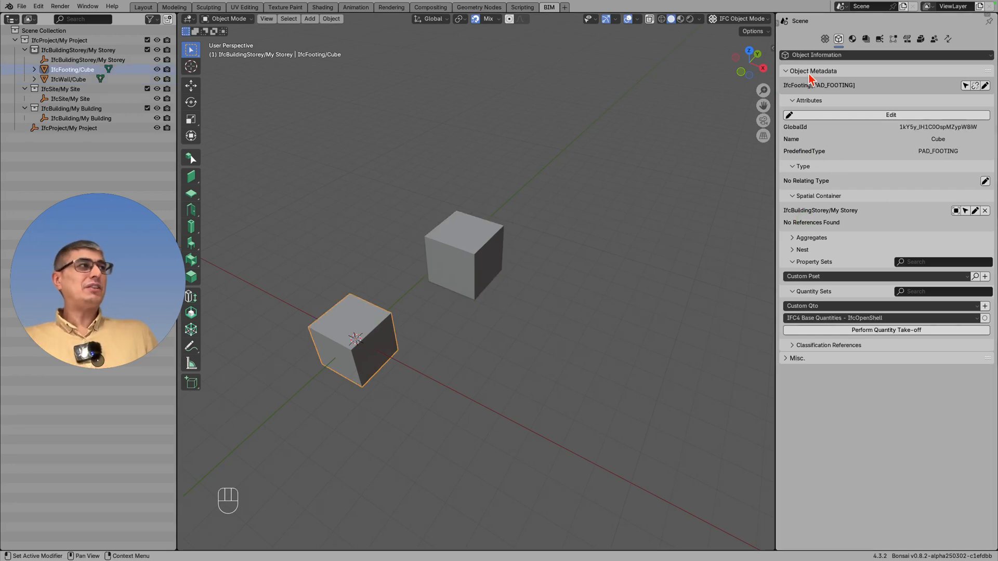
pyautogui.moveTo(659, 217)
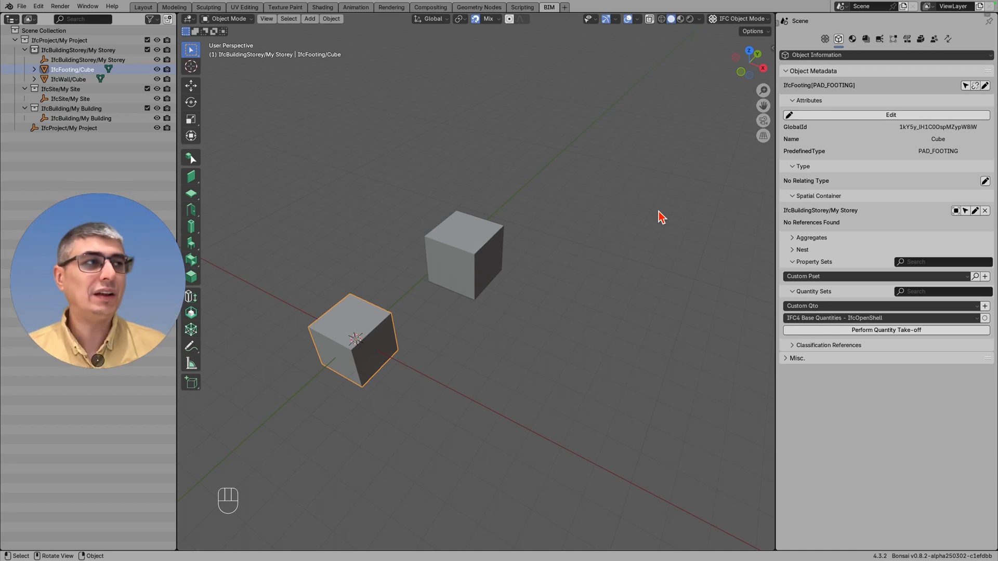
pyautogui.moveTo(468, 159)
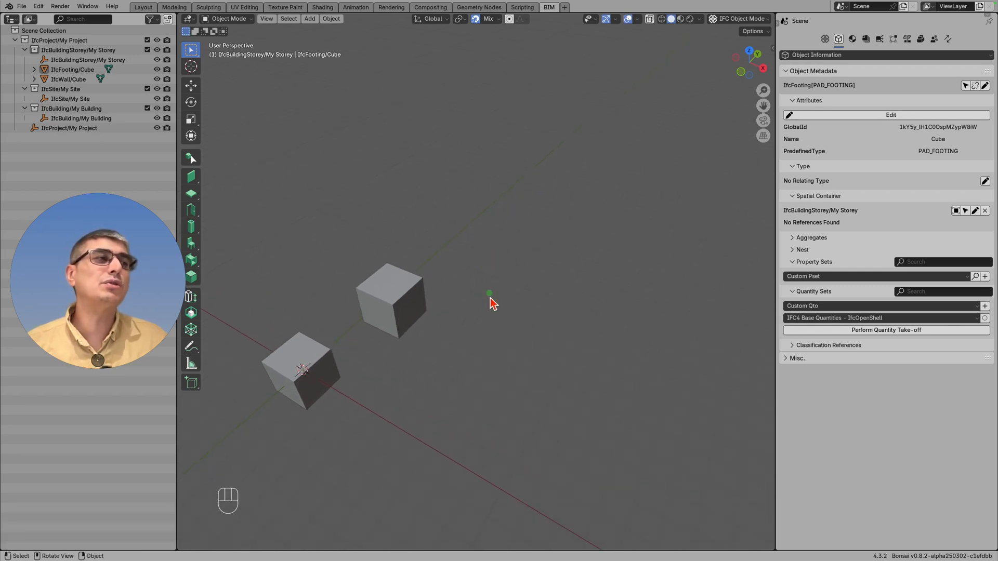
pyautogui.moveTo(490, 303); pyautogui.dragTo(520, 272)
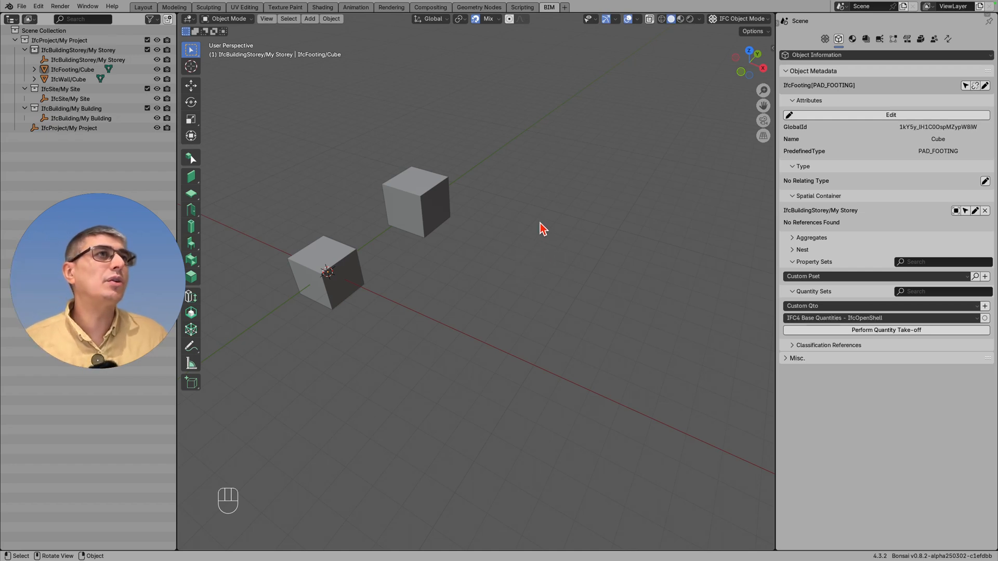
pyautogui.moveTo(325, 92)
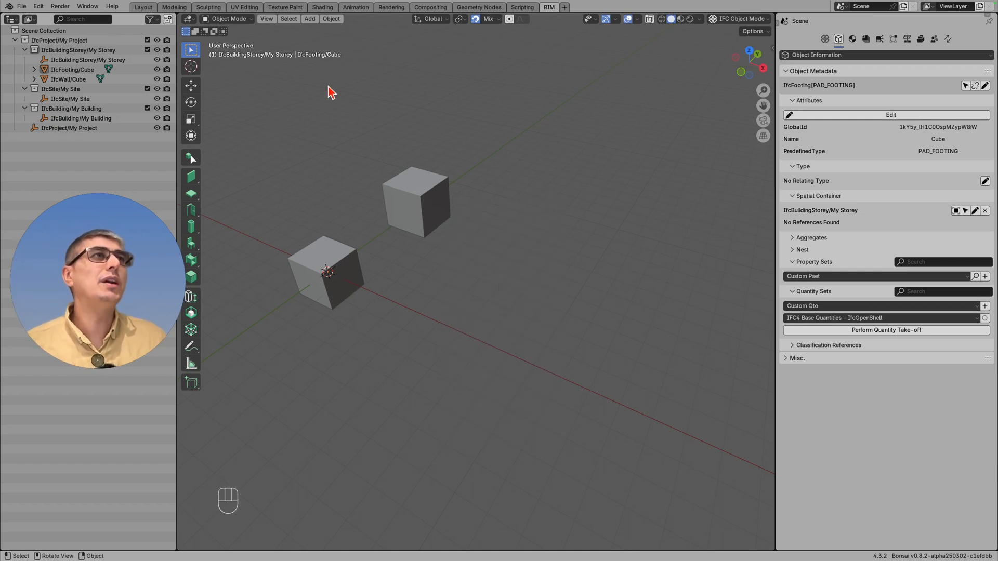
# Create IfcBuildingElementProxy '1', predefined type ELEMENT, with a Custom Tessellation representation.
pyautogui.press('shift+a')
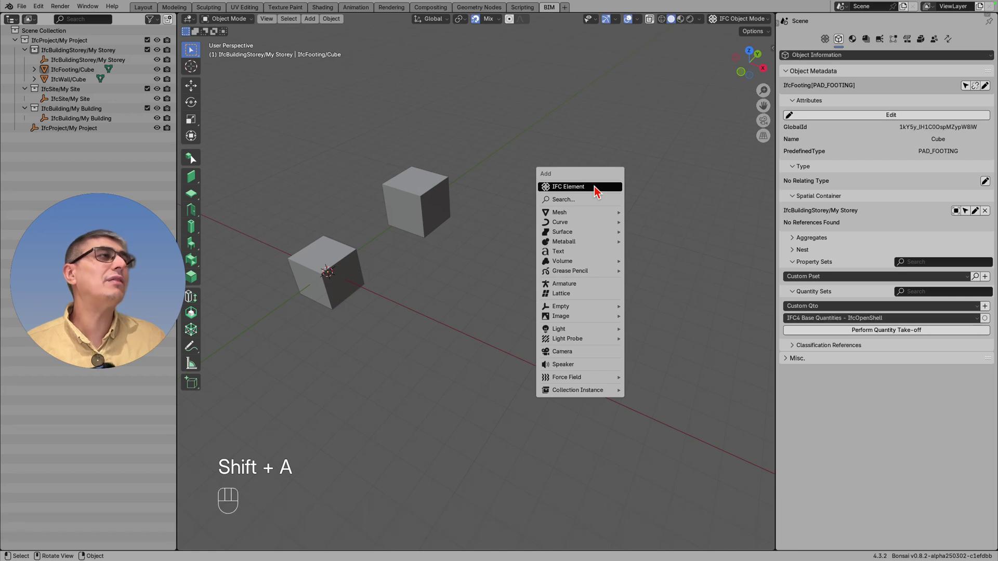
pyautogui.click(568, 187)
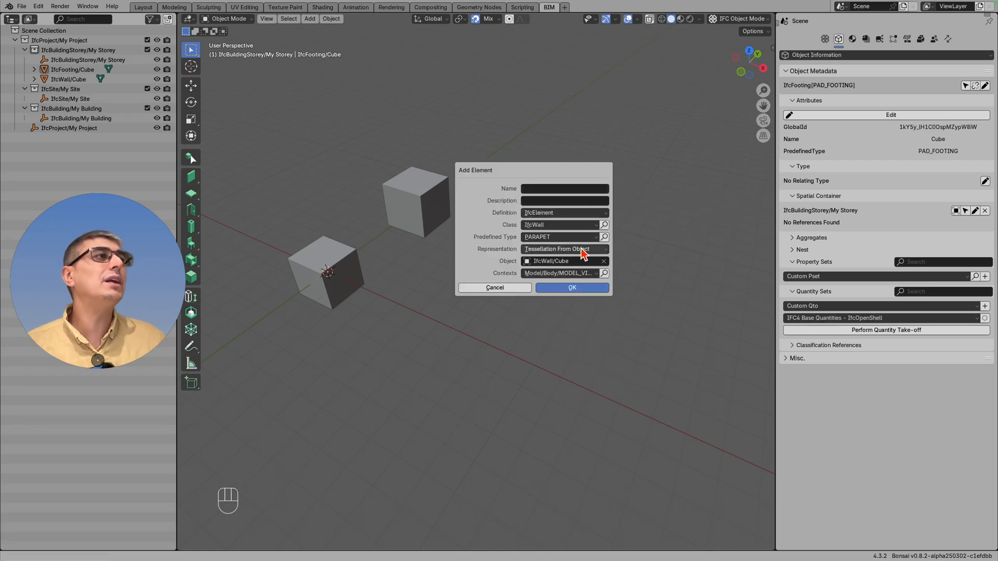
pyautogui.click(564, 212)
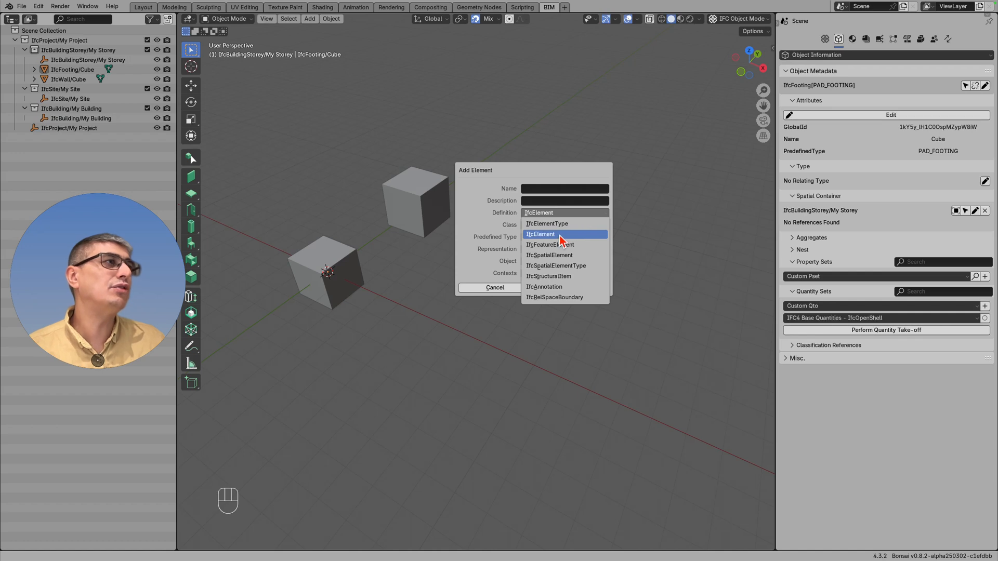
pyautogui.click(550, 233)
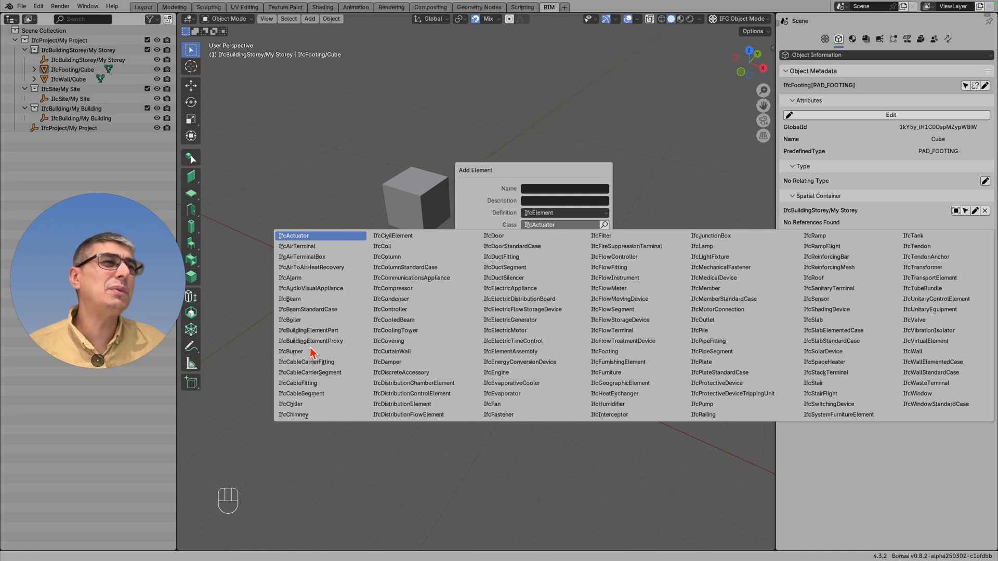
pyautogui.click(564, 237)
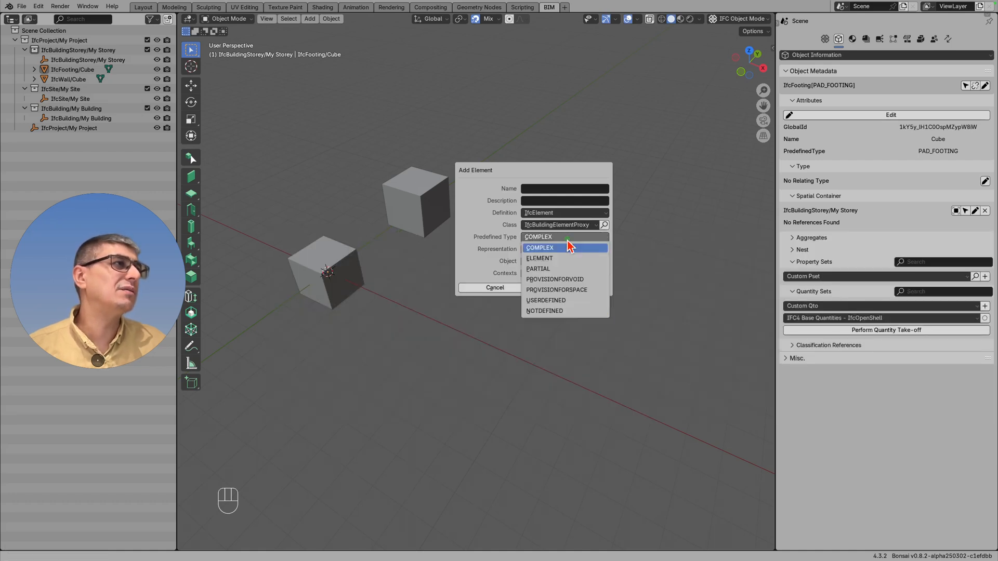
pyautogui.click(540, 258)
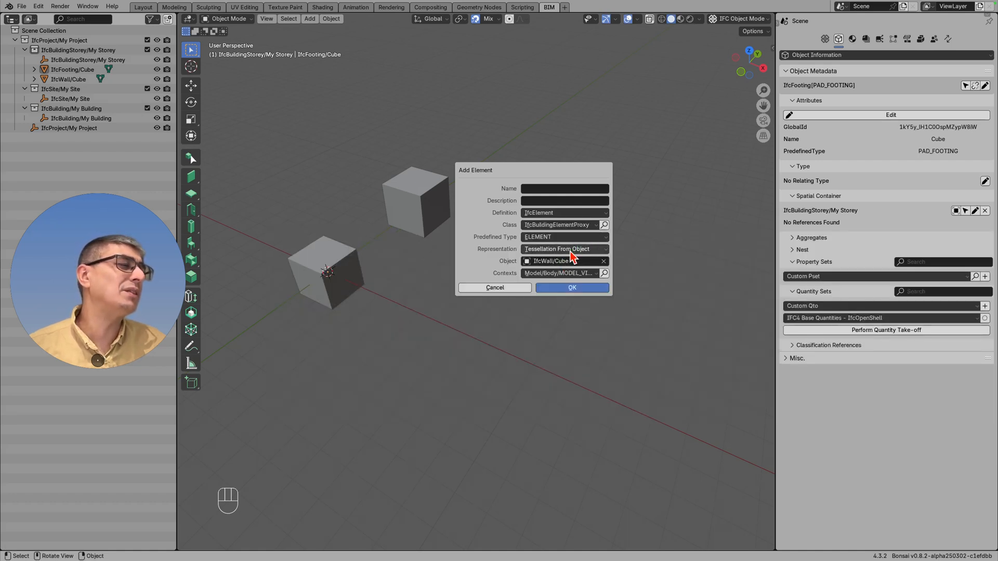
pyautogui.click(565, 249)
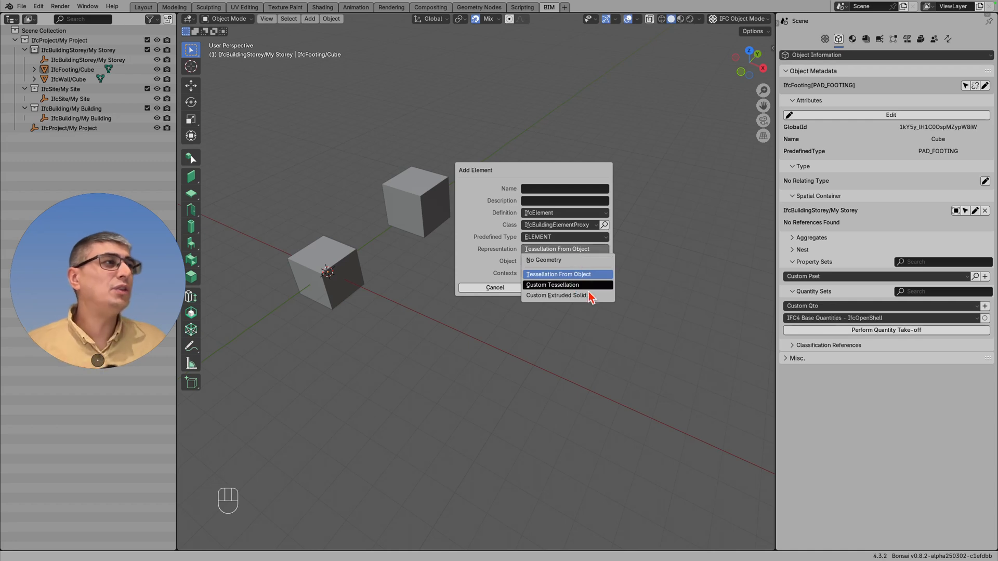
pyautogui.moveTo(568, 289)
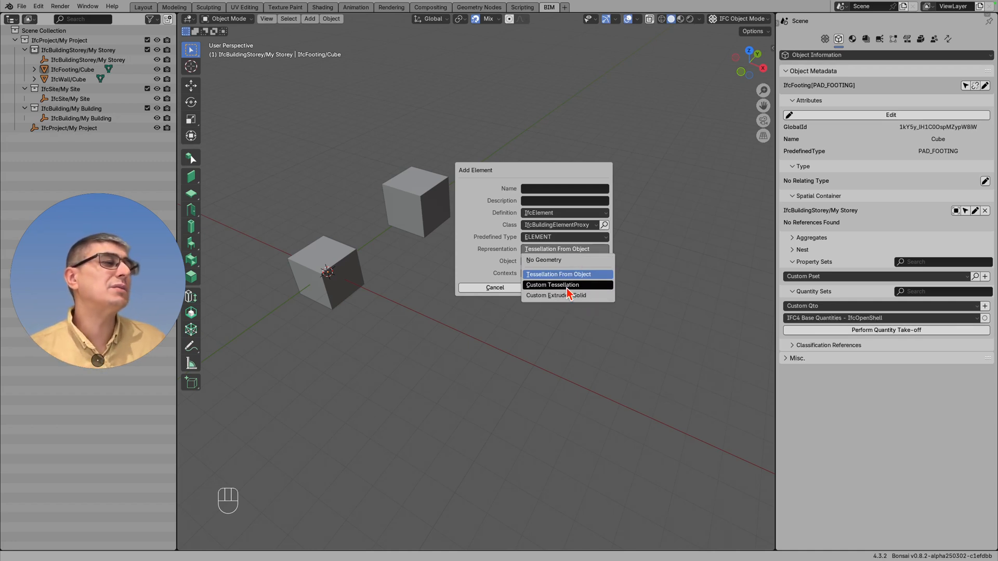
pyautogui.click(552, 284)
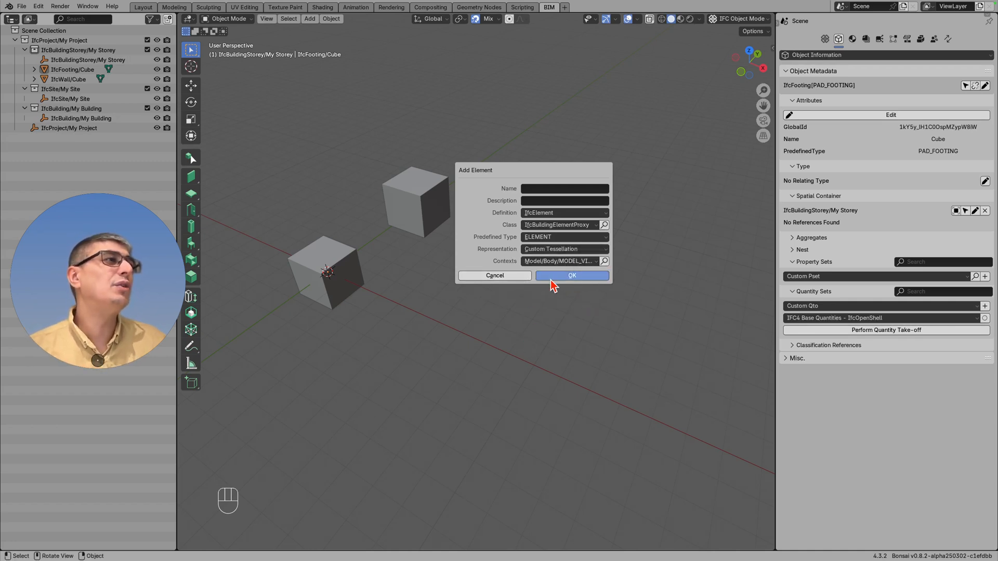
pyautogui.click(564, 188)
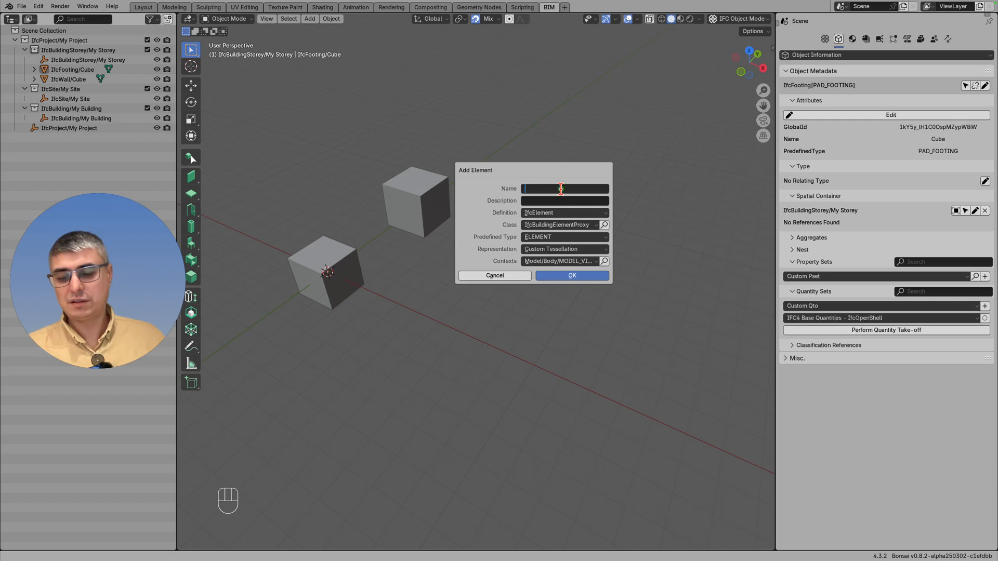
pyautogui.write('1')
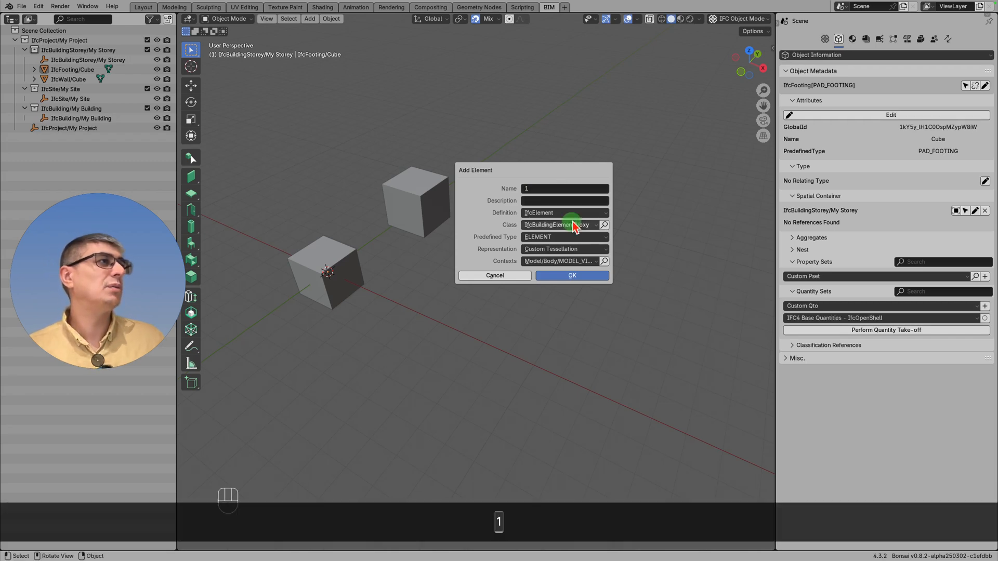
pyautogui.click(572, 275)
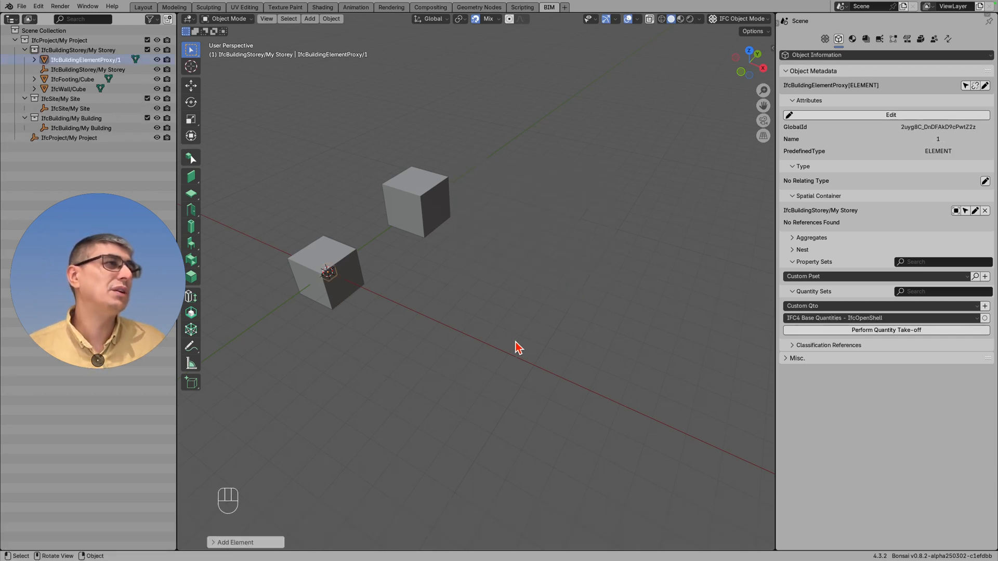
pyautogui.moveTo(516, 250)
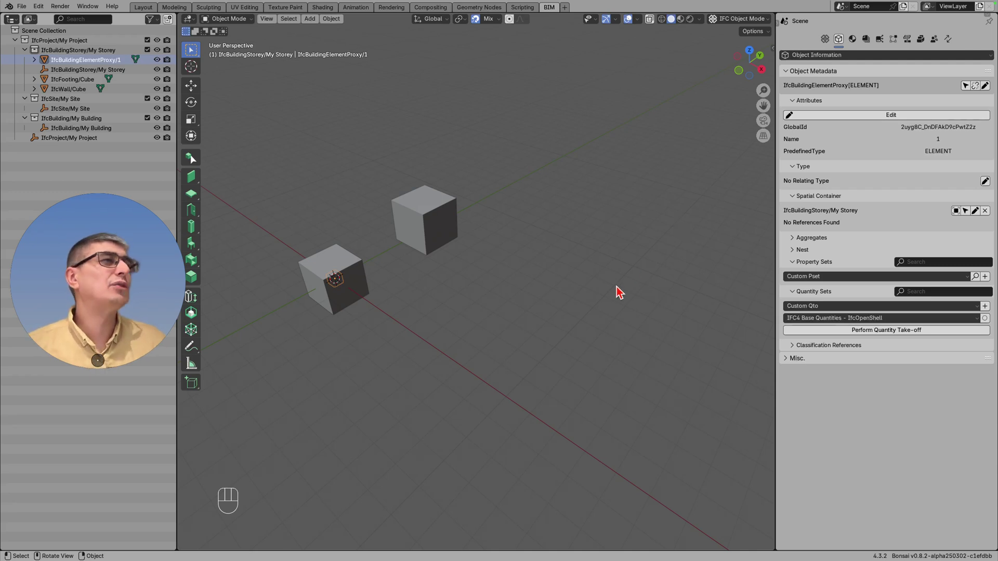
pyautogui.moveTo(570, 246)
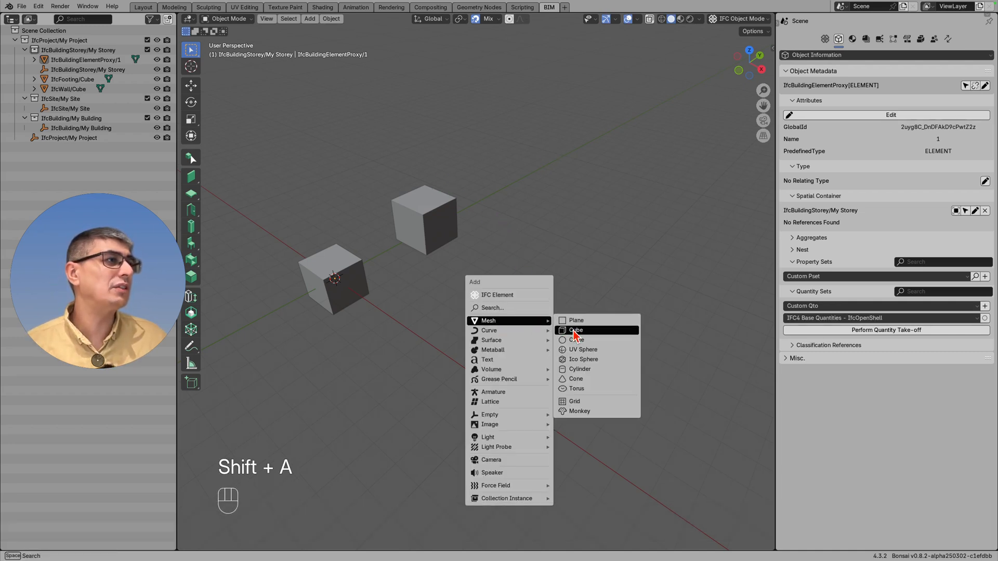
# Add a plain cube and convert it into proxy 1.001 via Tessellation From Object.
pyautogui.click(575, 330)
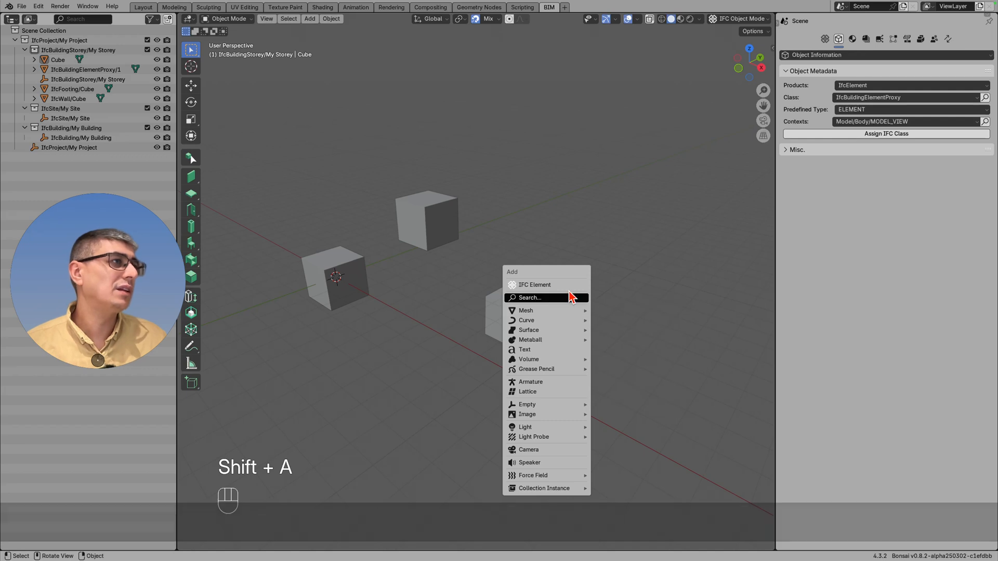
pyautogui.click(535, 285)
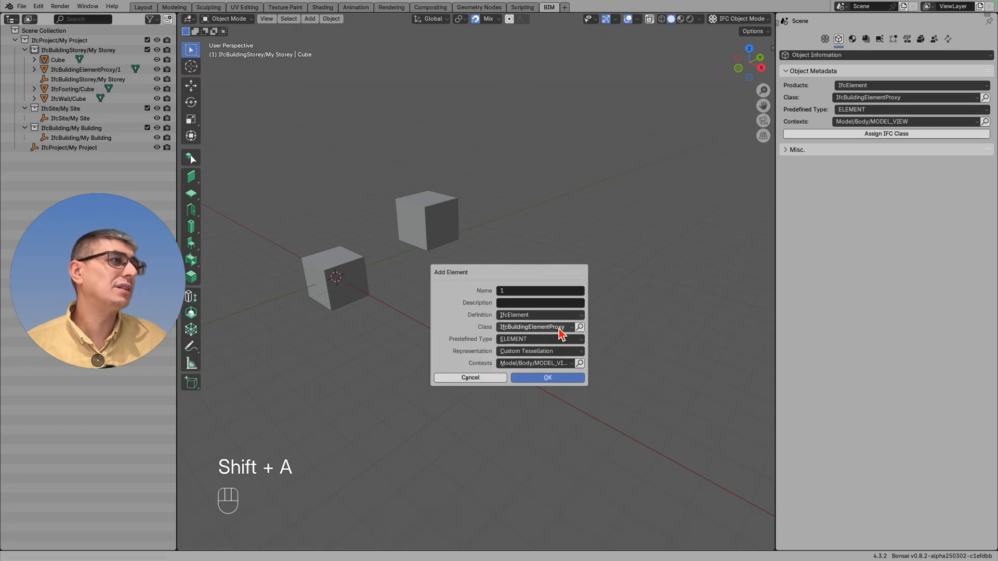
pyautogui.click(539, 351)
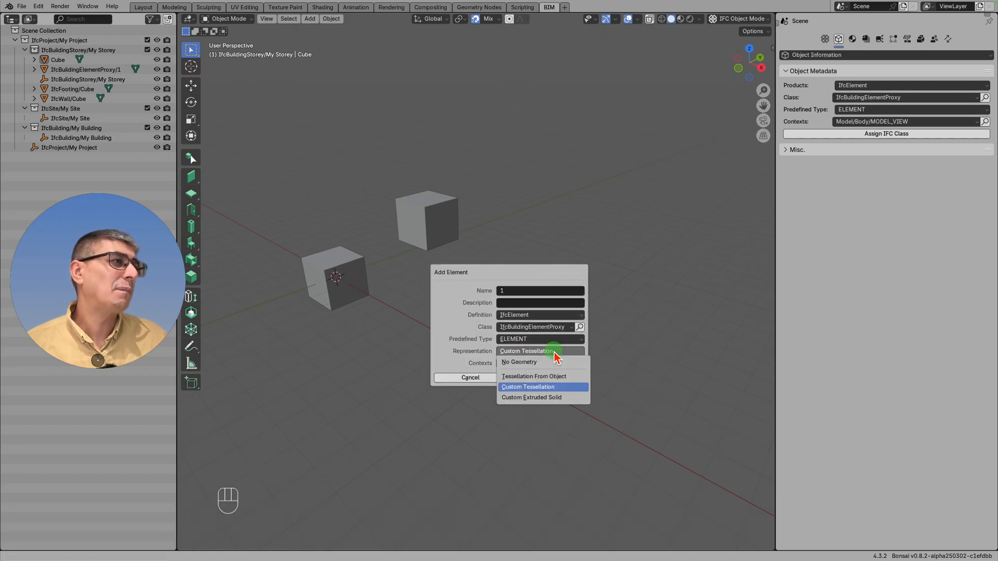
pyautogui.click(527, 387)
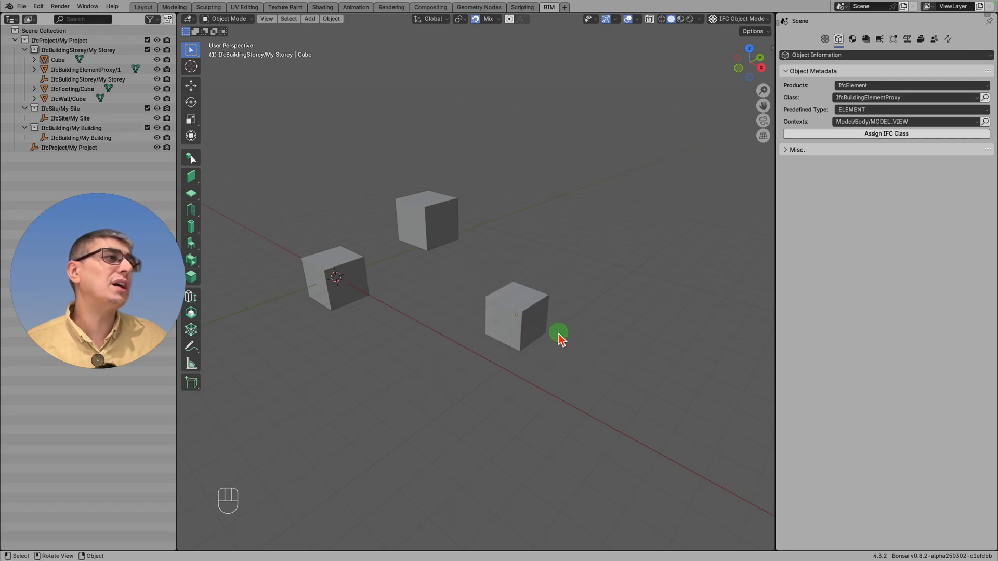
pyautogui.click(513, 315)
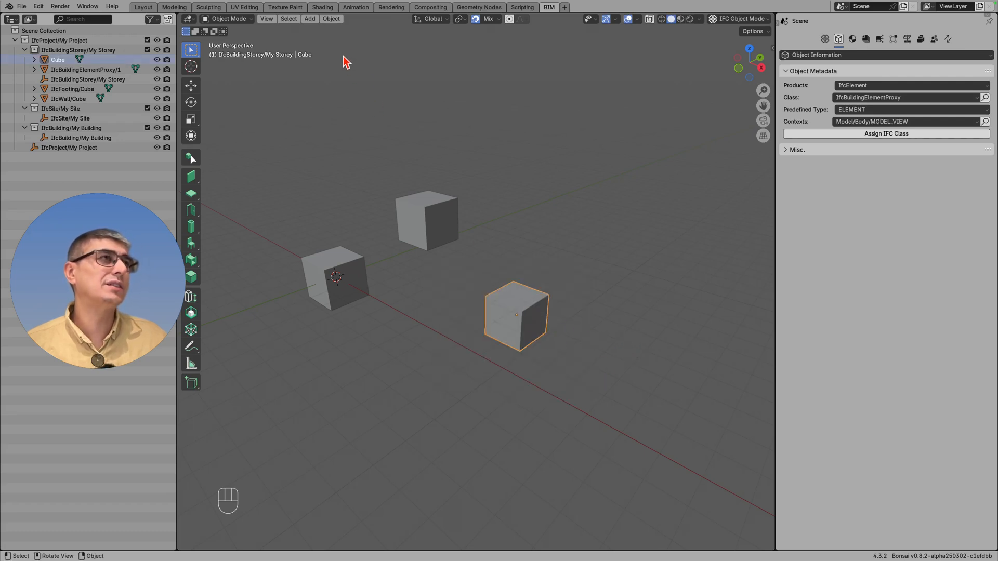
pyautogui.moveTo(326, 58)
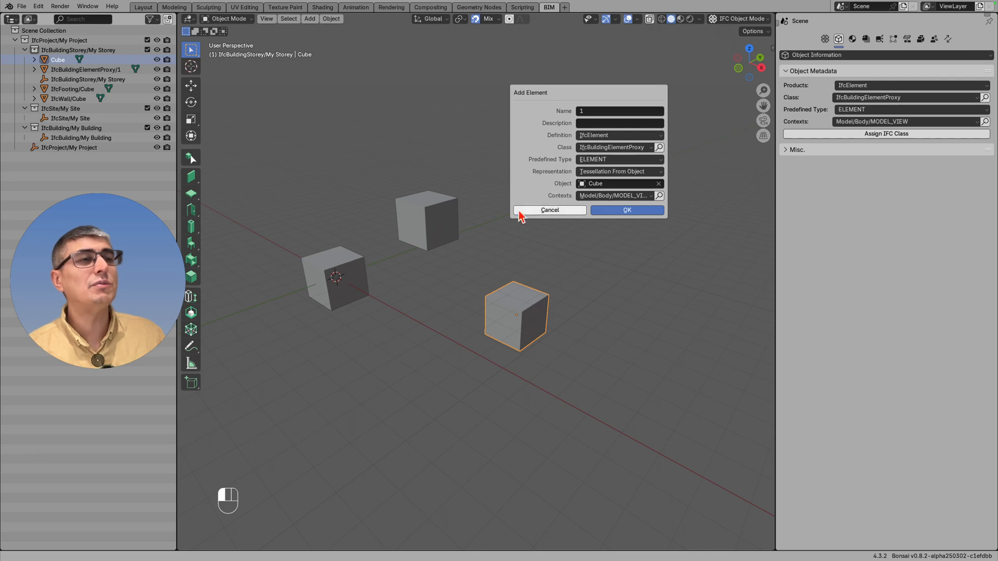
pyautogui.moveTo(595, 128)
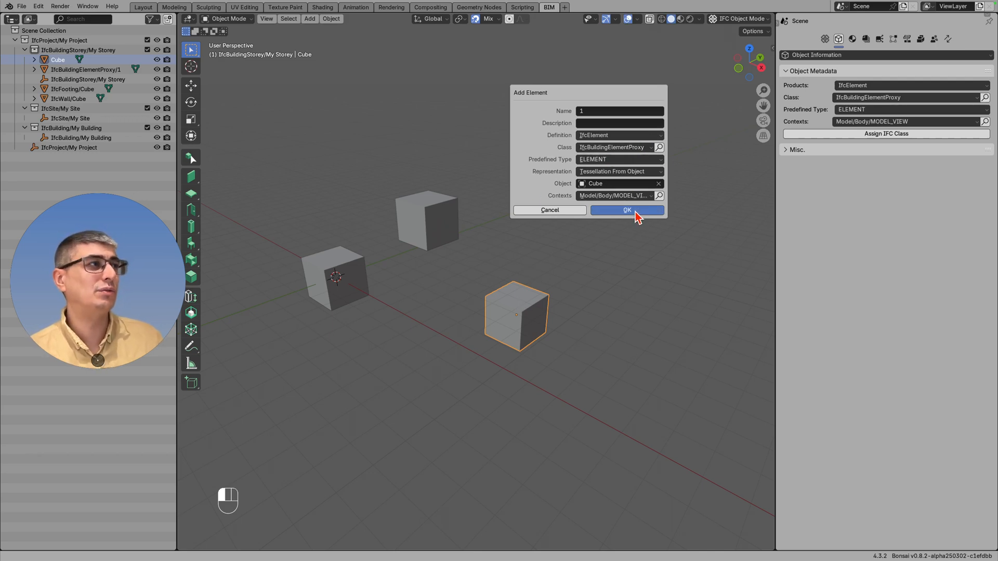
pyautogui.click(627, 210)
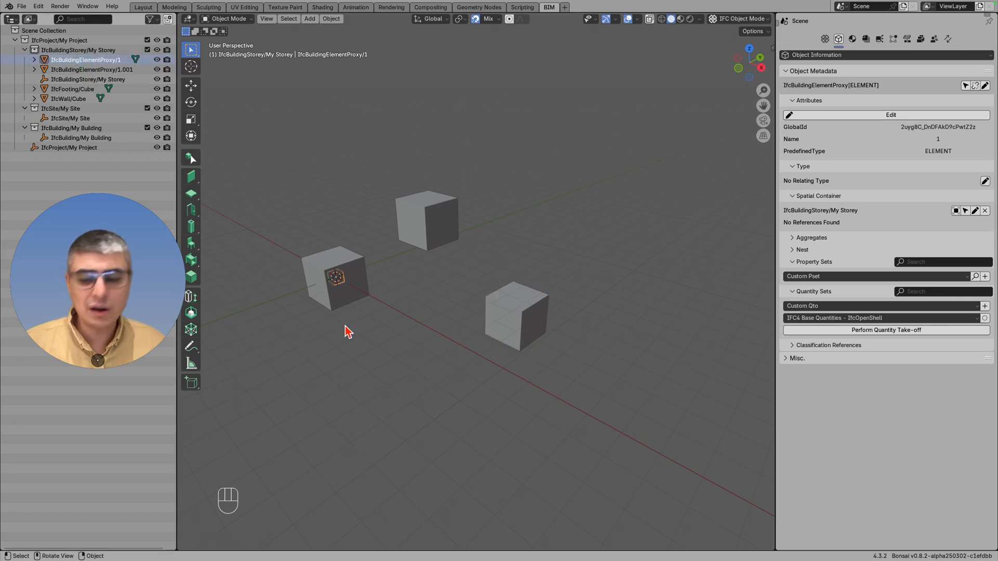
pyautogui.press('g')
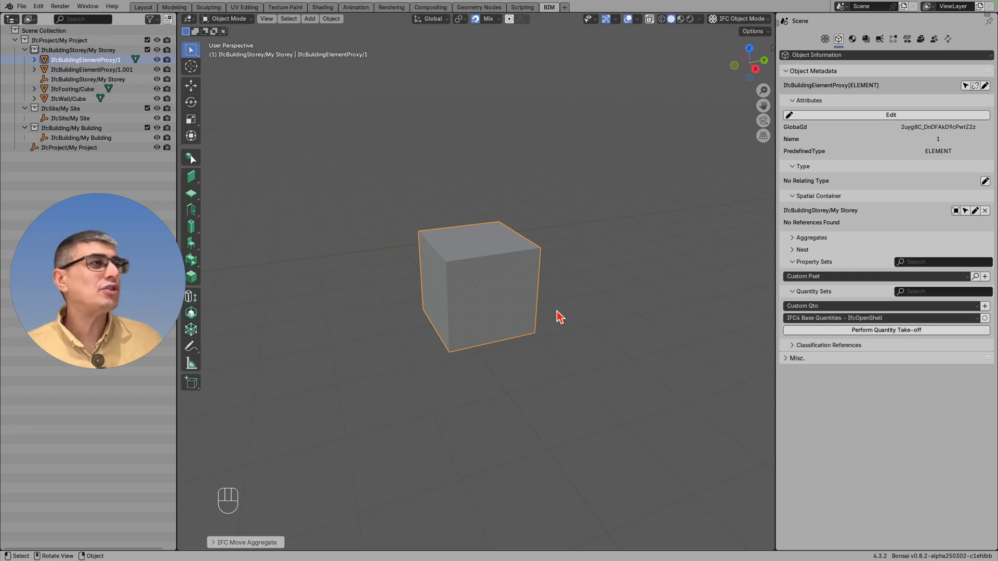
# In the proxy's IfcPolygonalFaceSet, move one top corner vertex outward into a wedge shape.
pyautogui.press('Tab')
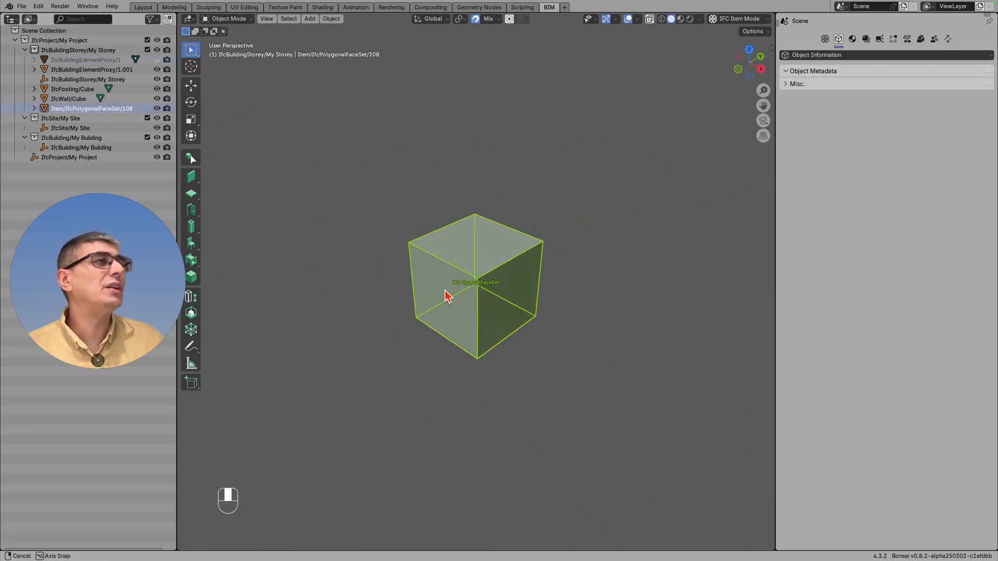
pyautogui.moveTo(446, 295); pyautogui.dragTo(481, 248)
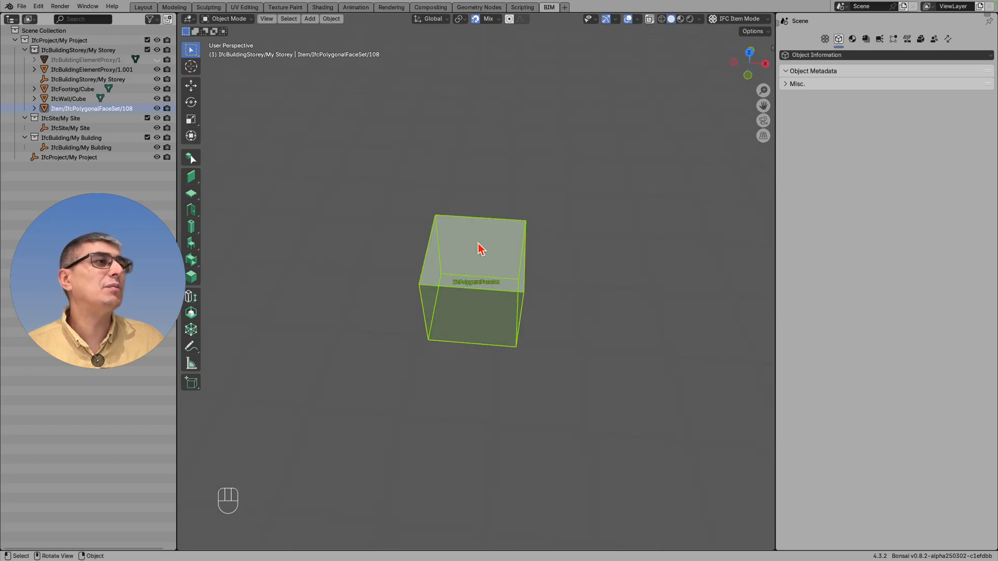
pyautogui.press('Tab')
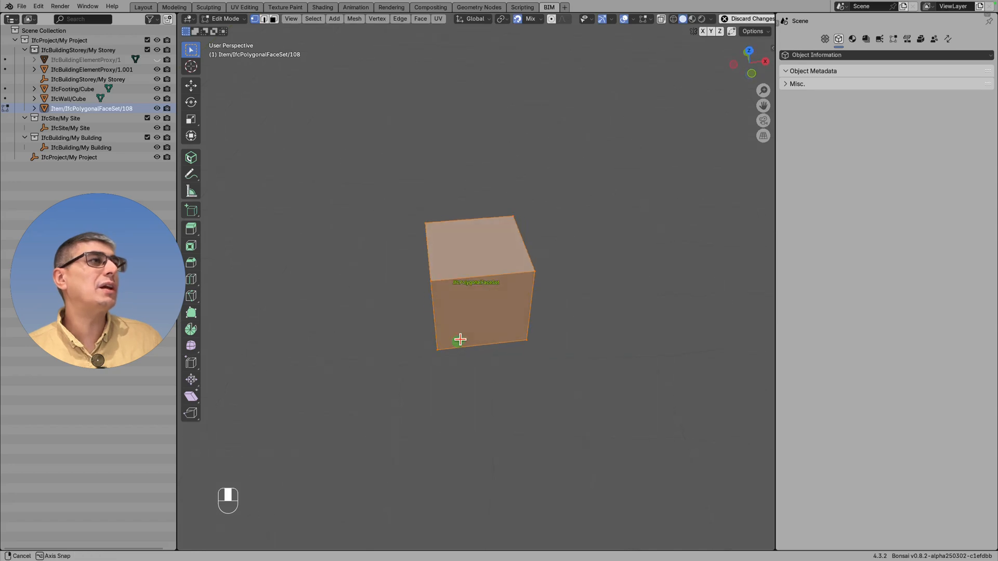
pyautogui.press('Tab')
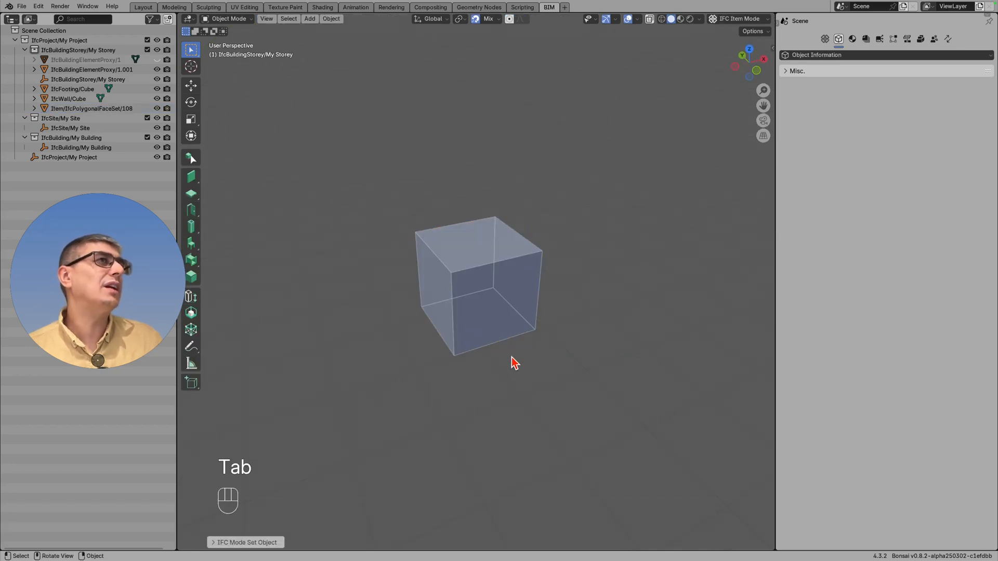
pyautogui.press('Tab')
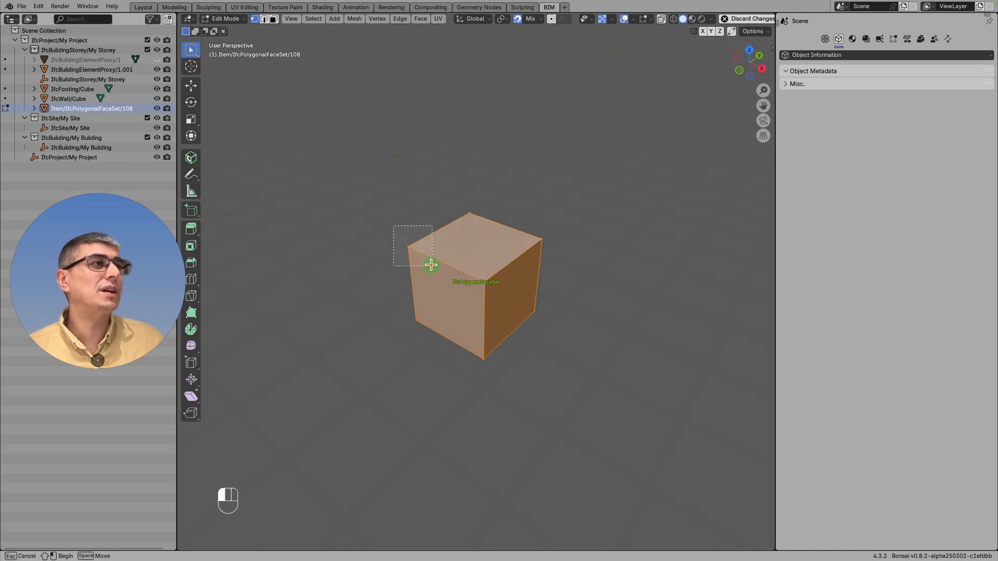
pyautogui.press('g')
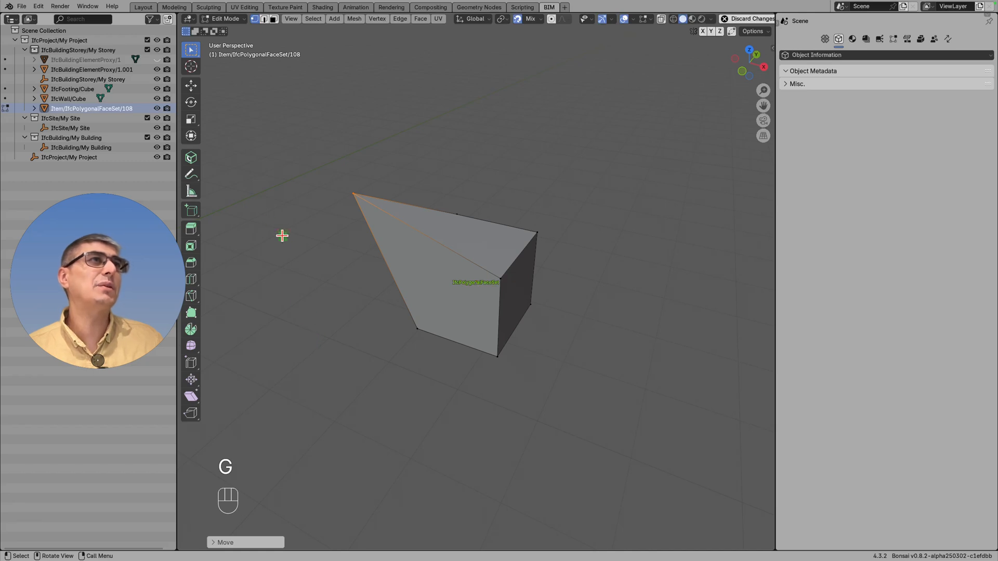
pyautogui.press('Tab')
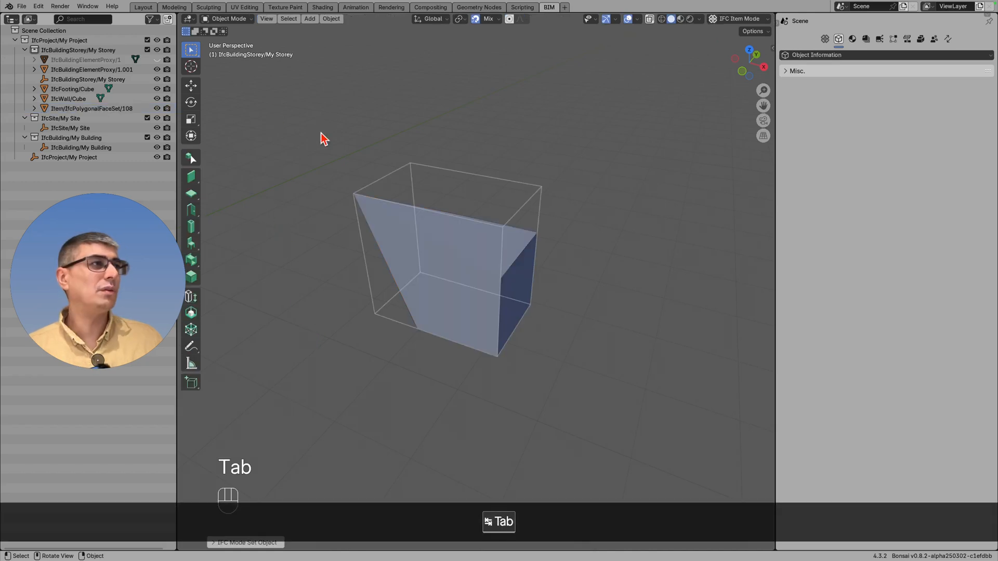
# Return to object mode keeping the pointed shape, orbit around it, and cancel the Add Element dialog.
pyautogui.press('Tab')
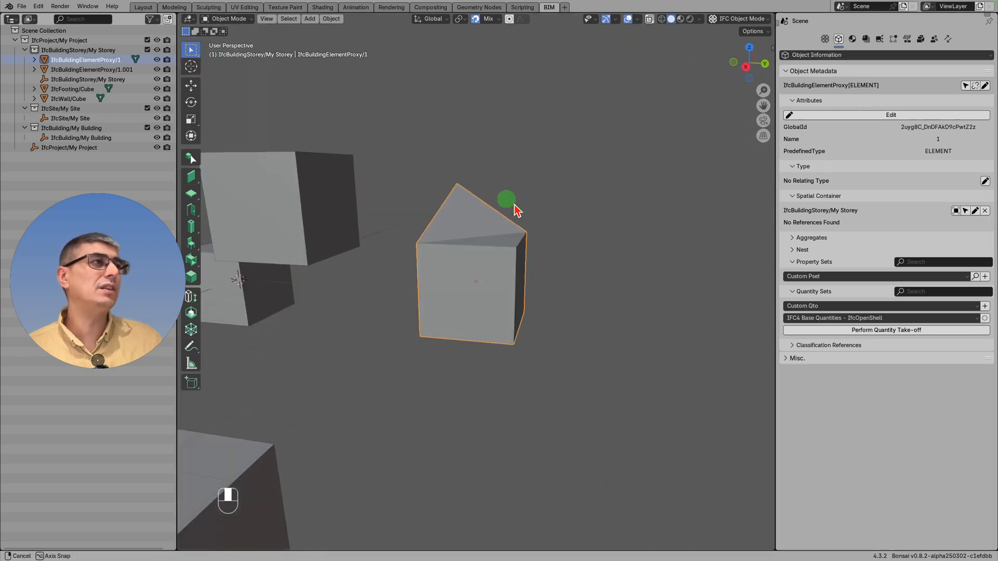
pyautogui.moveTo(506, 203); pyautogui.dragTo(597, 224)
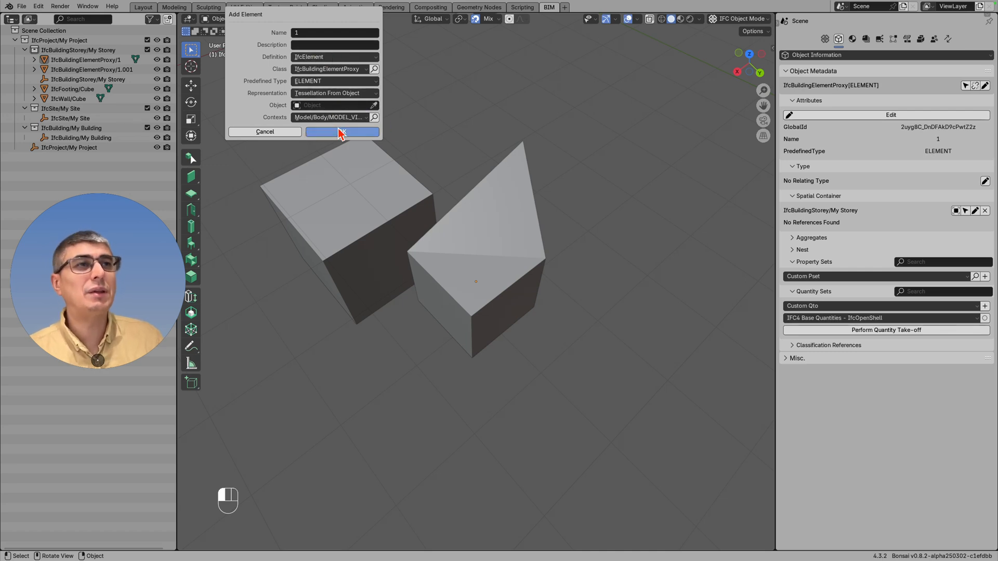
pyautogui.moveTo(331, 107)
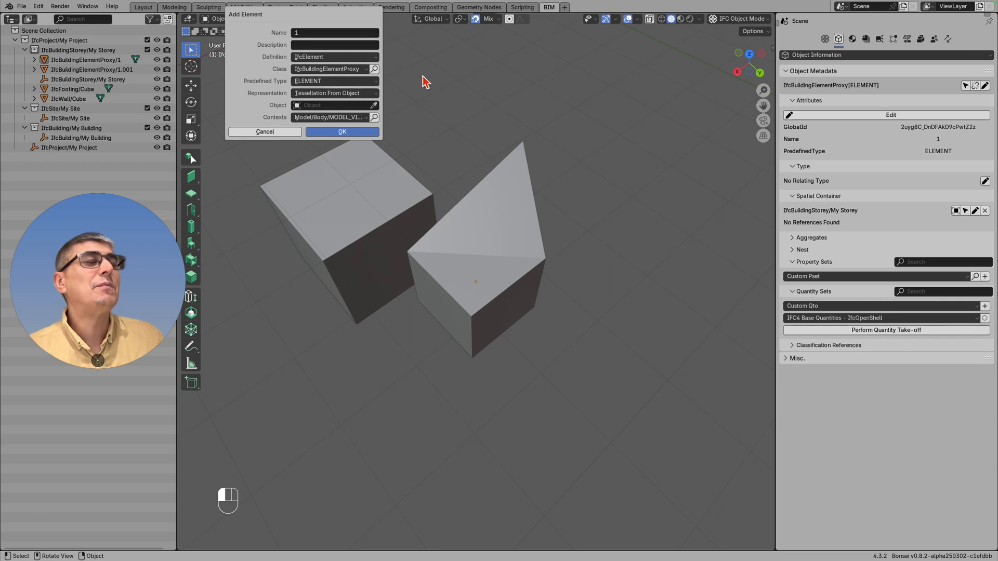
pyautogui.moveTo(393, 119)
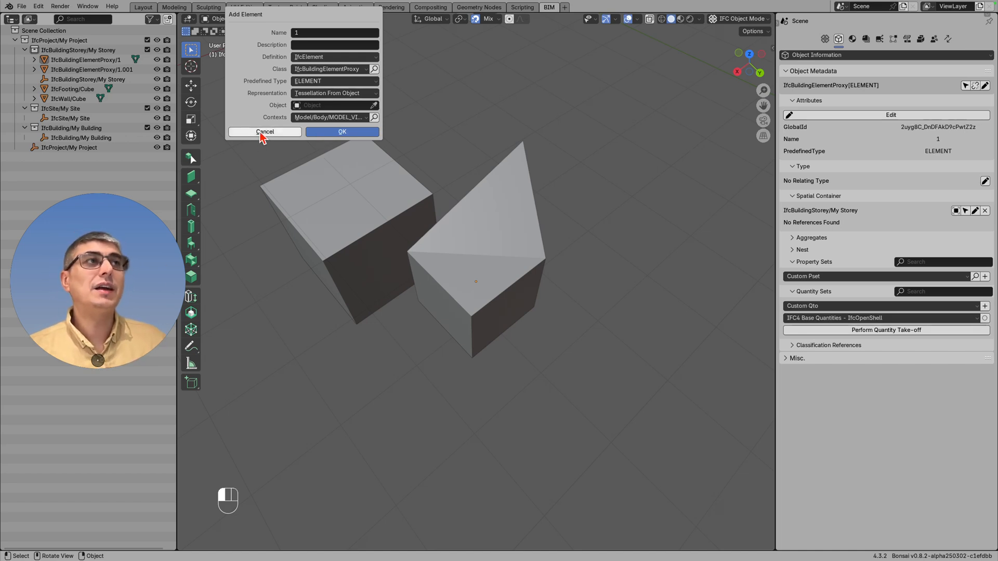
pyautogui.click(265, 131)
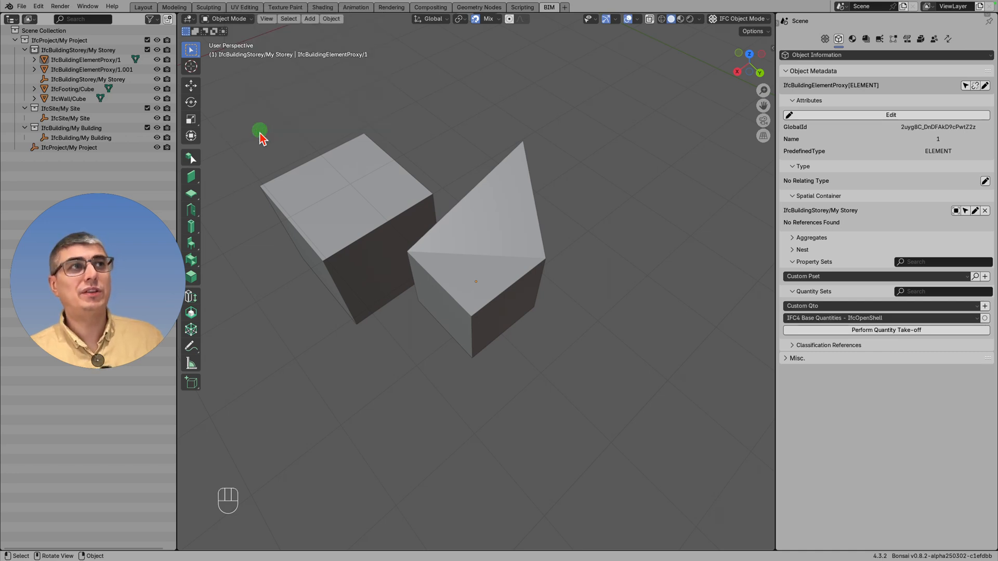
pyautogui.moveTo(364, 298)
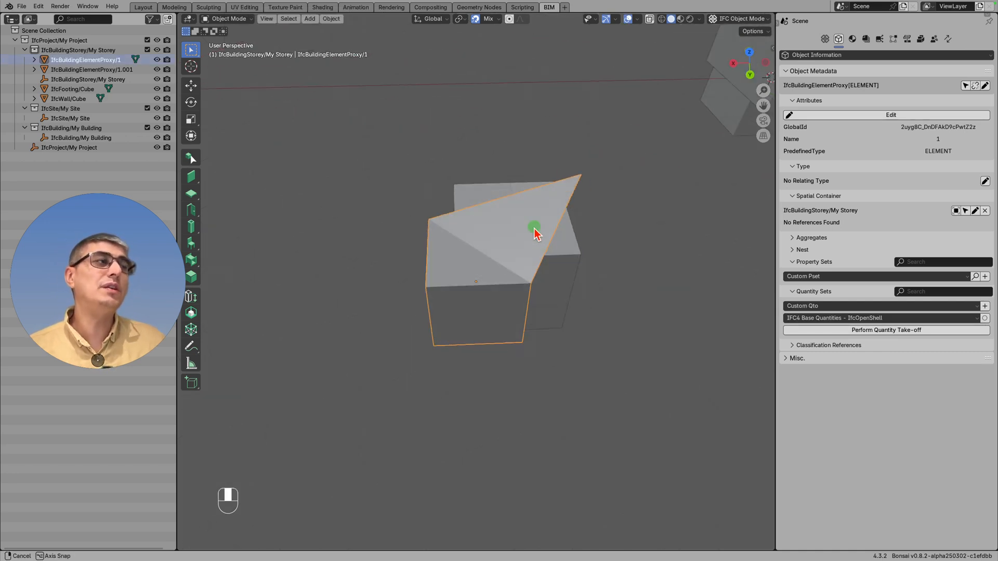
pyautogui.moveTo(534, 229); pyautogui.dragTo(506, 281)
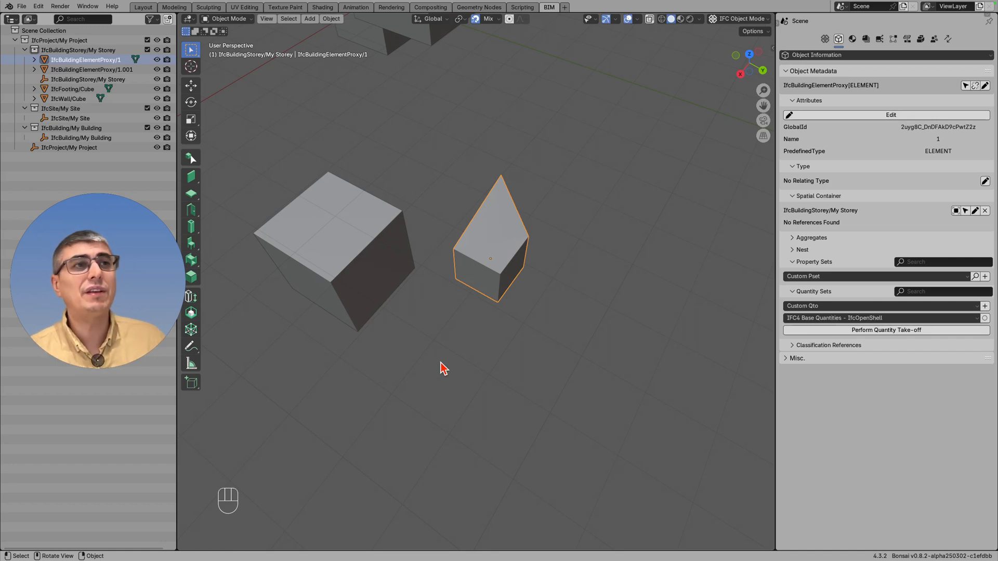
pyautogui.moveTo(380, 350)
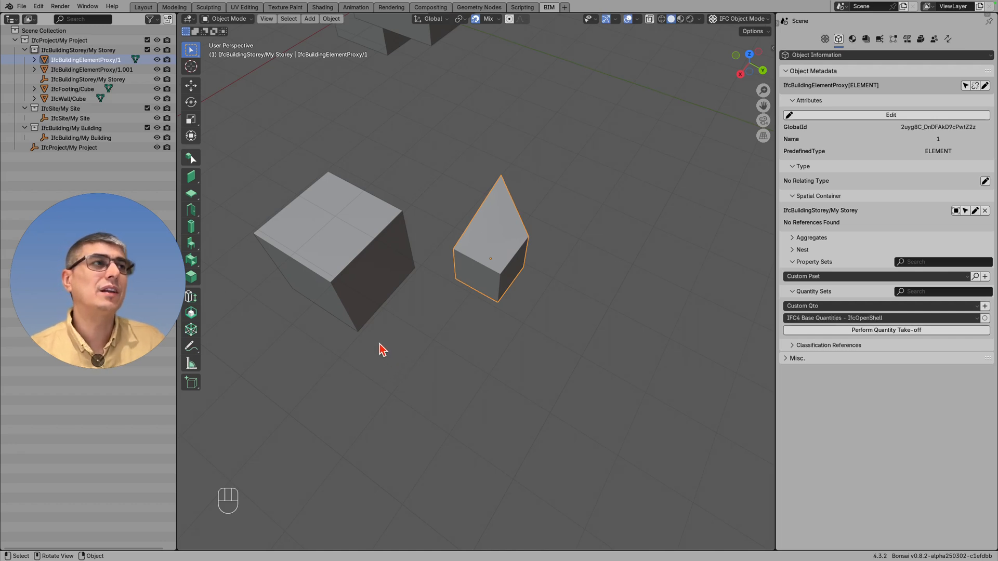